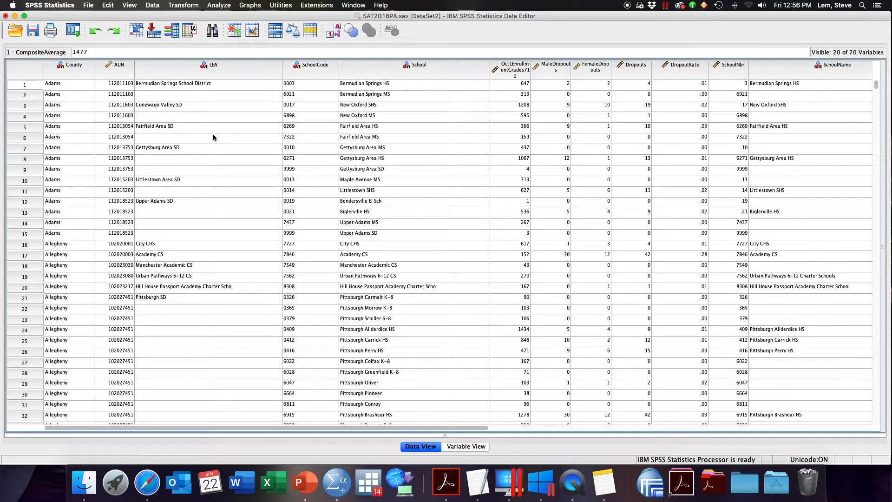
mouse_move(319, 156)
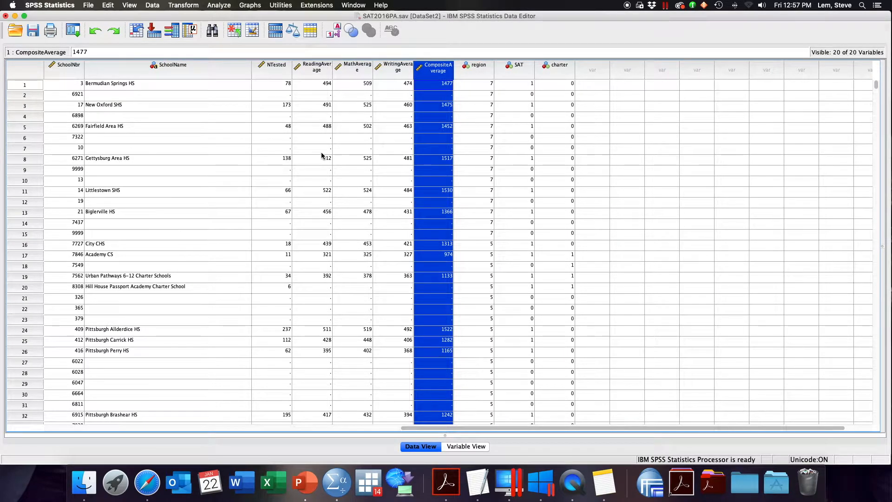
mouse_move(386, 120)
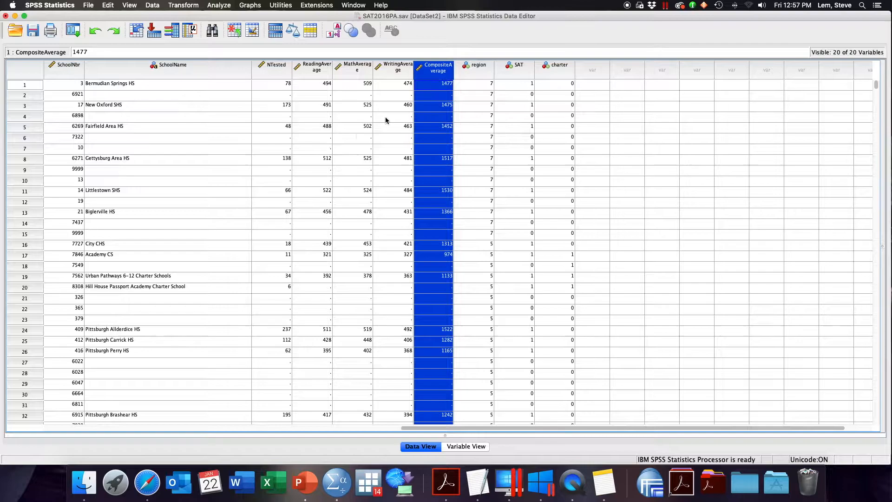
mouse_move(423, 86)
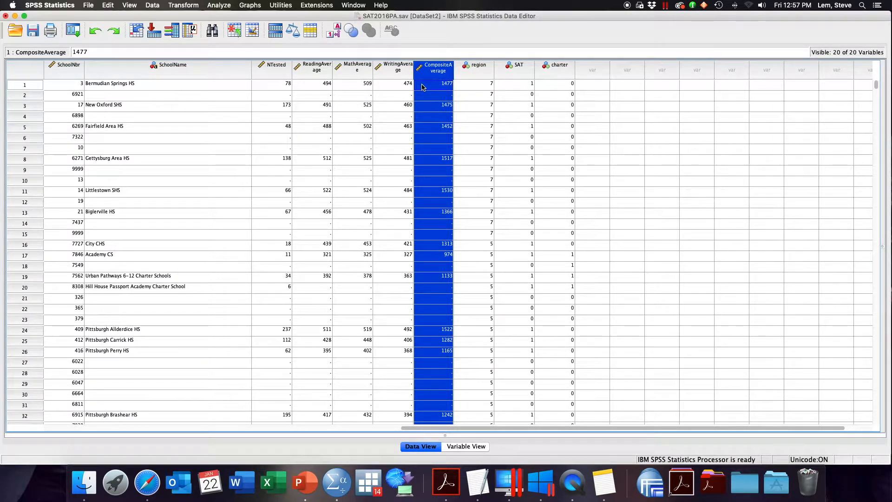
- Run a Frequencies analysis on CompositeAverage, giving 646 valid and 946 missing cases
click(218, 5)
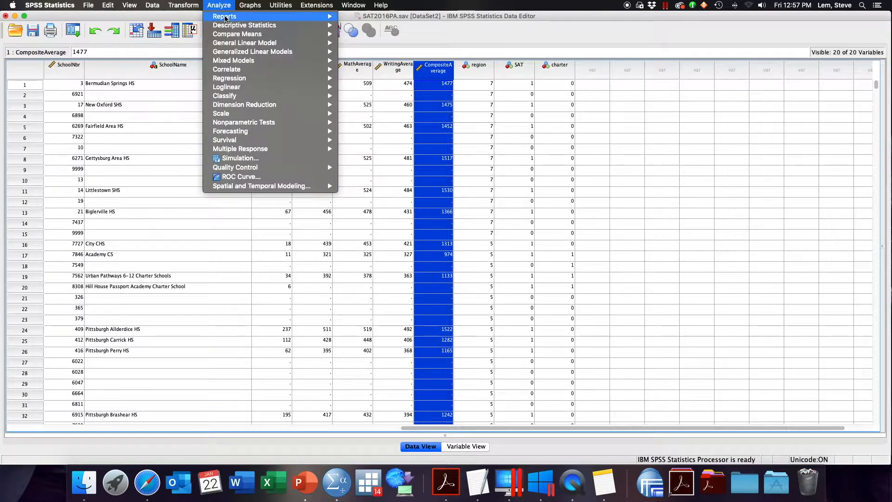
mouse_move(243, 24)
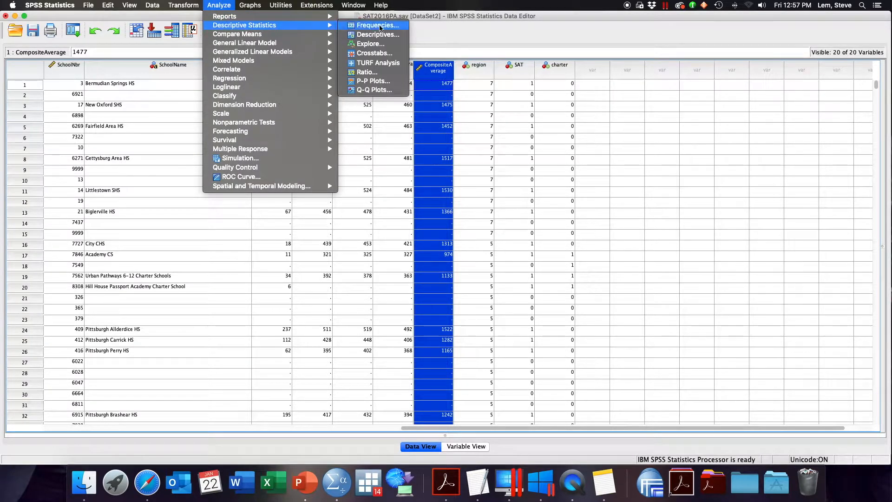
click(374, 25)
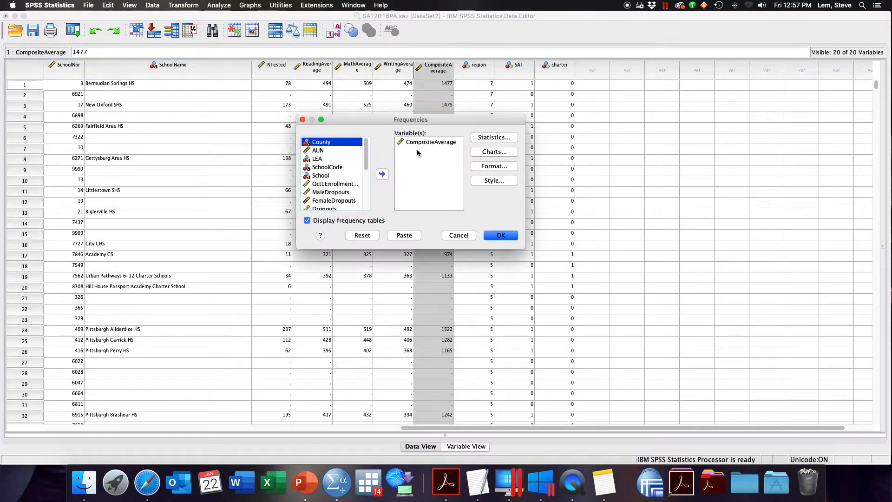
click(430, 141)
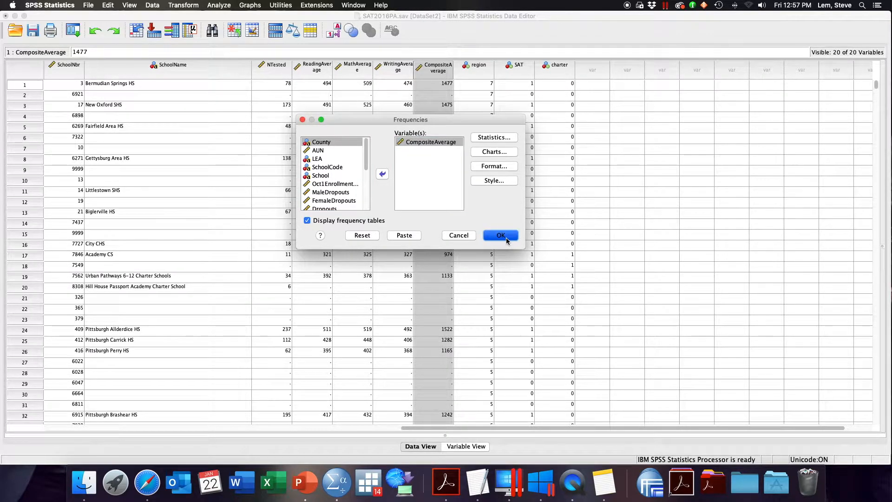
click(499, 235)
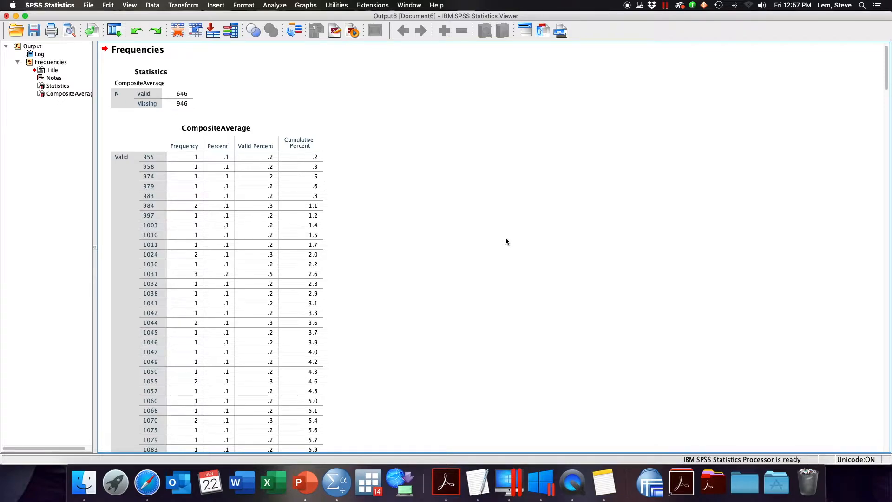
mouse_move(452, 225)
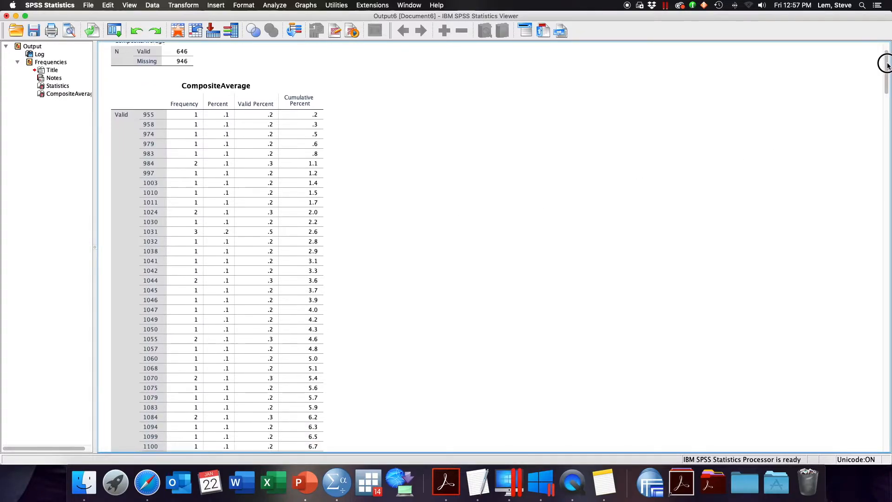
- Scroll the CompositeAverage frequency table down to its totals: 646 valid, 946 missing, 1592 total
scroll(down, 3)
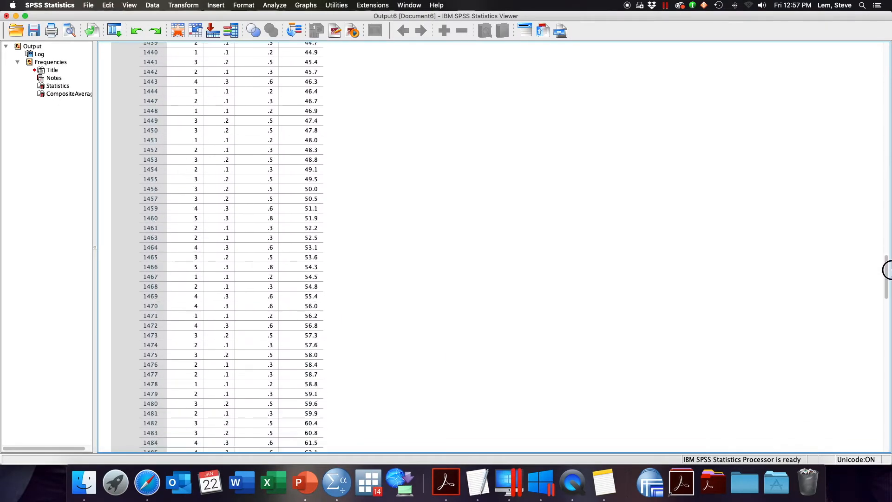
scroll(down, 3)
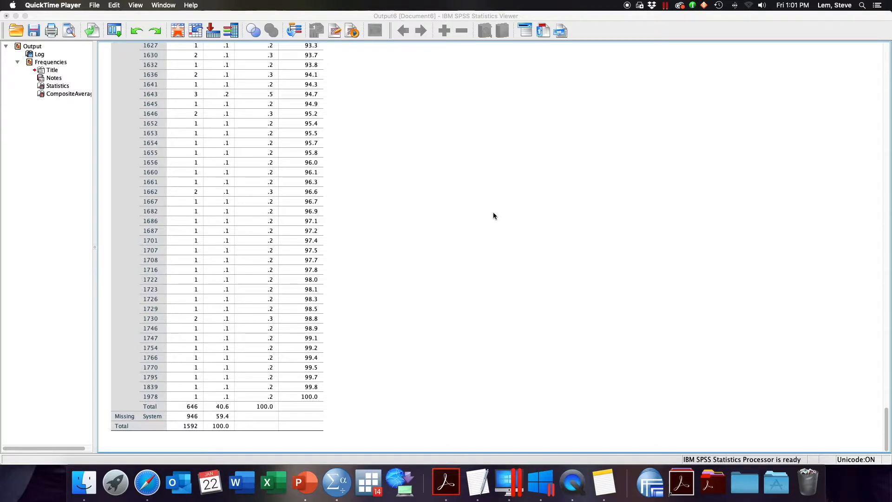
mouse_move(678, 257)
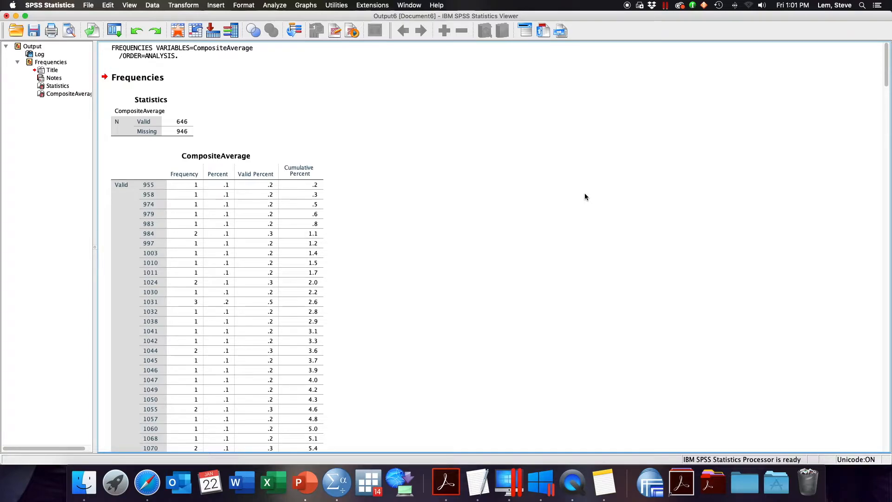
mouse_move(387, 254)
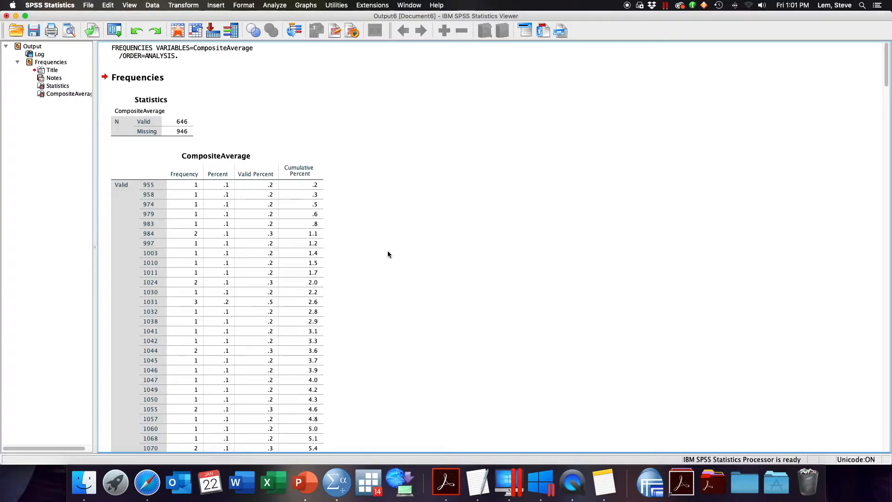
click(216, 213)
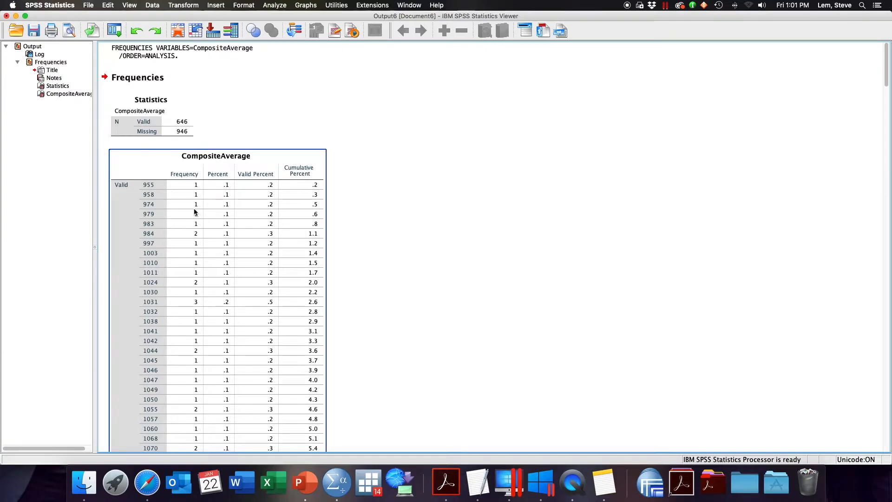
mouse_move(158, 190)
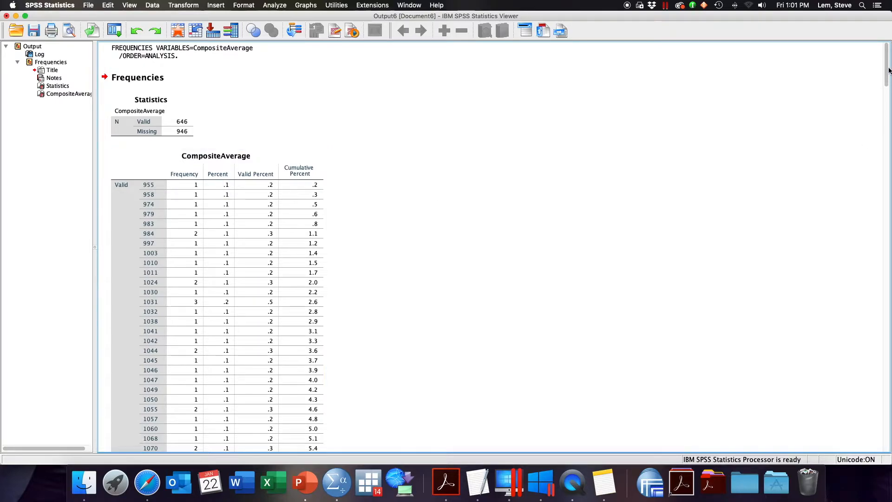
scroll(down, 3)
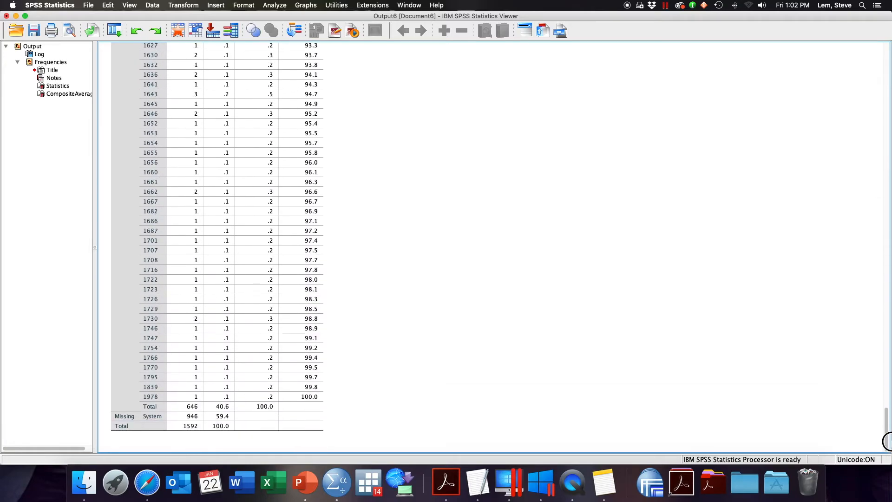
click(150, 398)
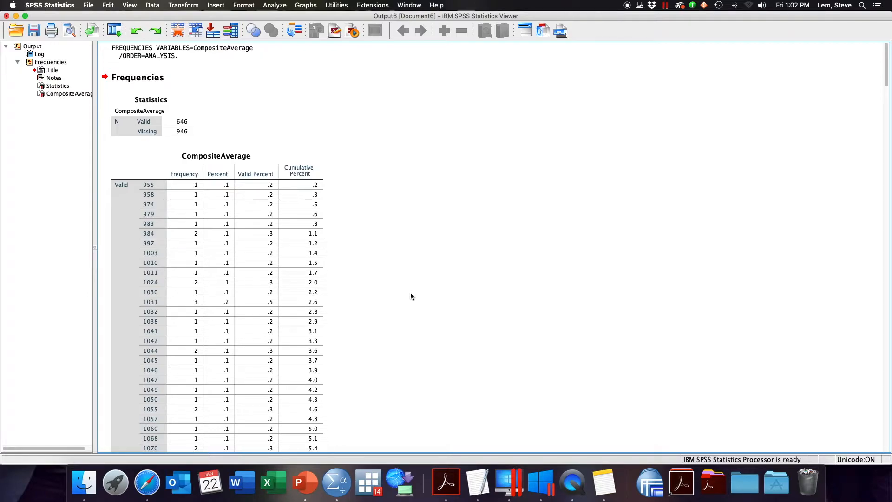
mouse_move(365, 268)
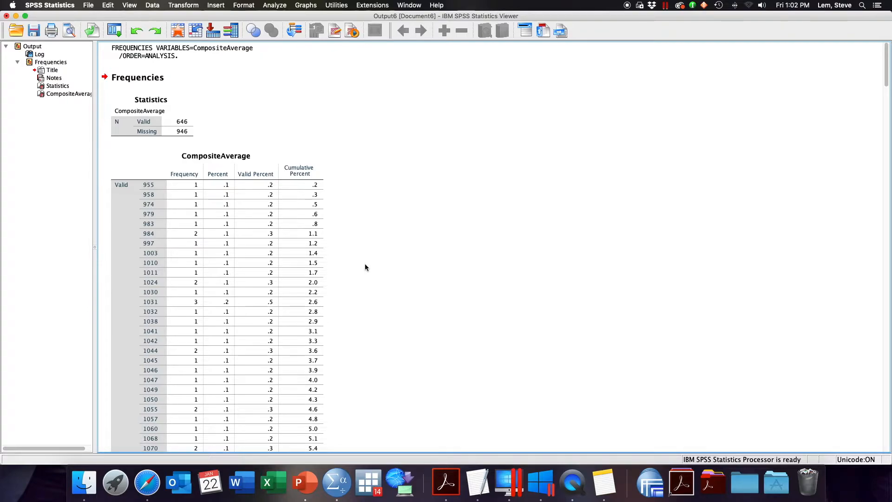
scroll(down, 3)
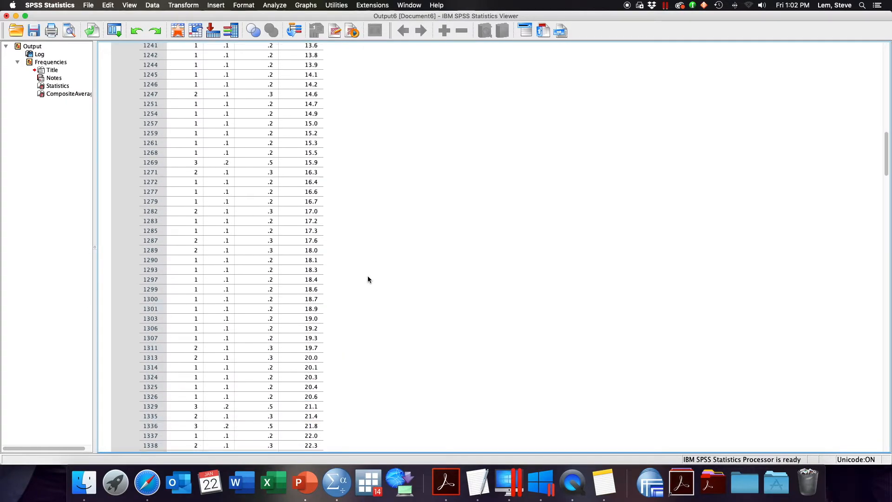
scroll(down, 3)
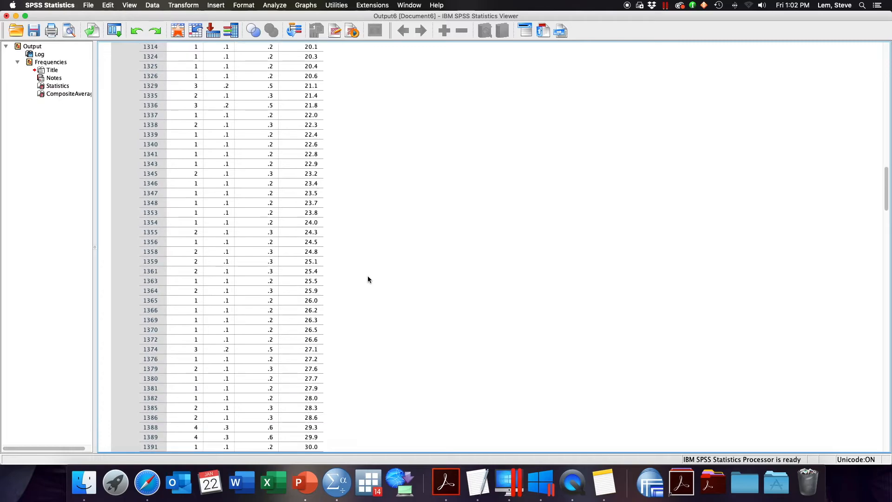
scroll(down, 3)
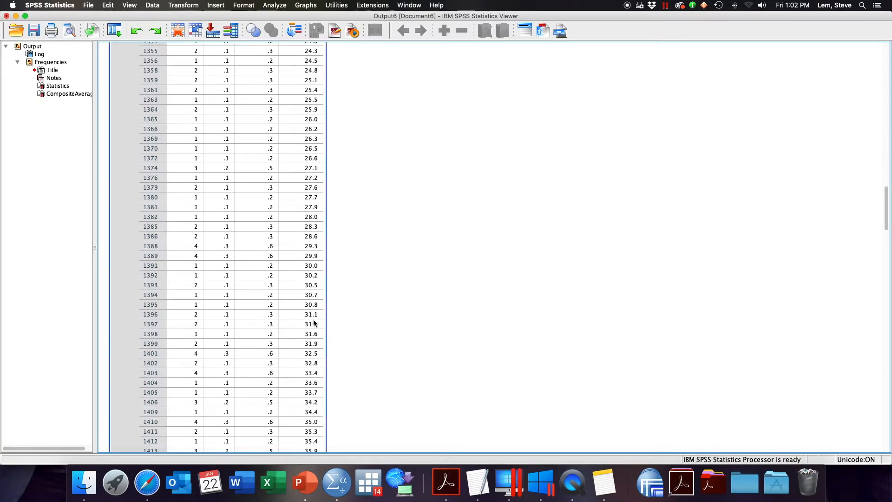
mouse_move(320, 379)
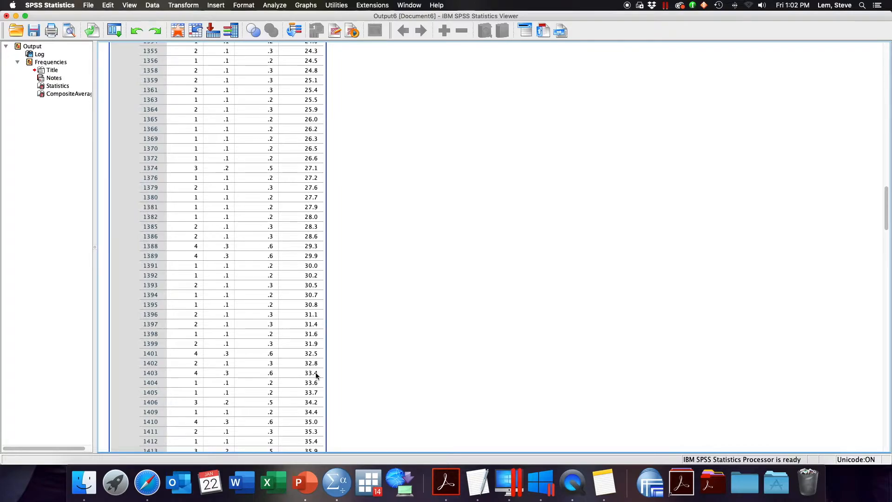
mouse_move(319, 349)
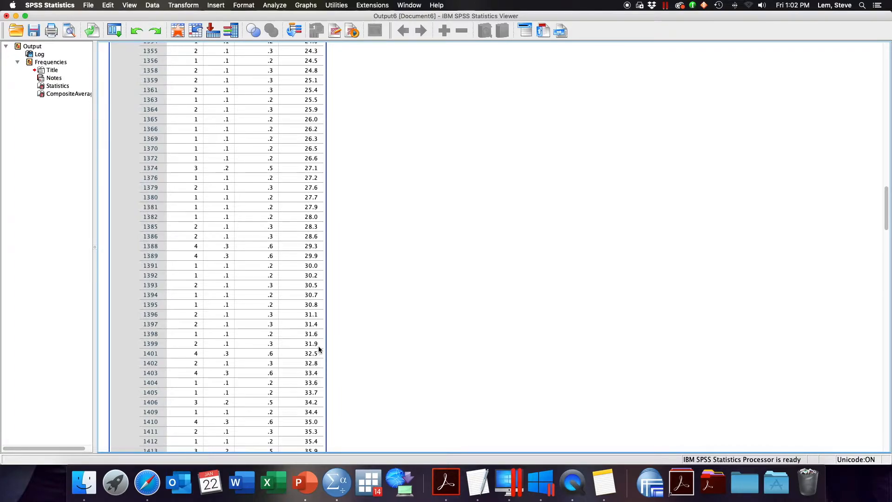
scroll(down, 3)
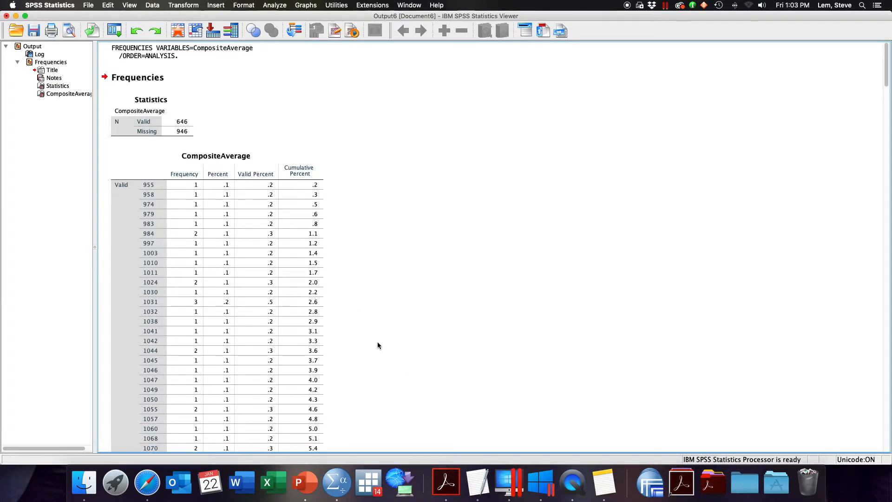
mouse_move(371, 270)
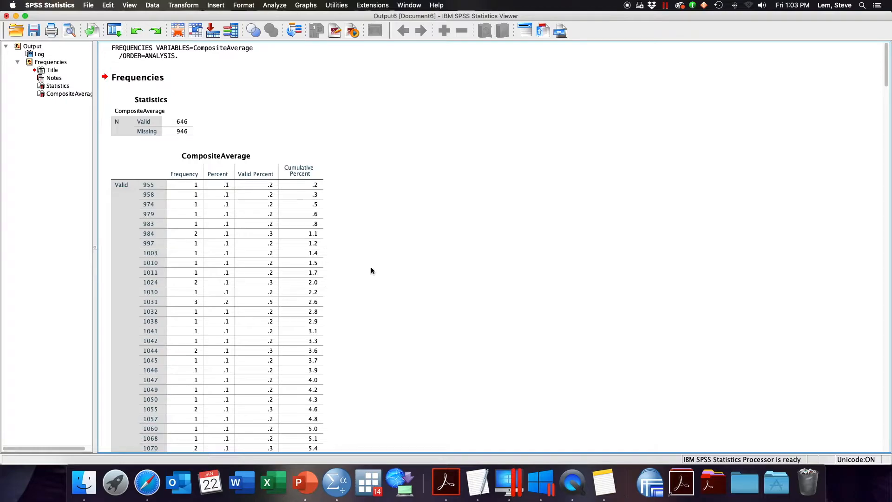
- Open the Recode into Different Variables dialog from the Transform menu
click(183, 5)
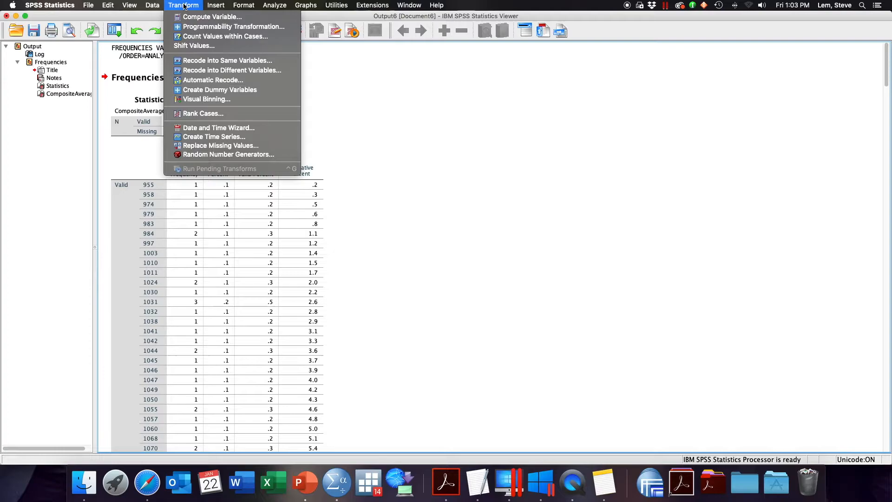
mouse_move(226, 61)
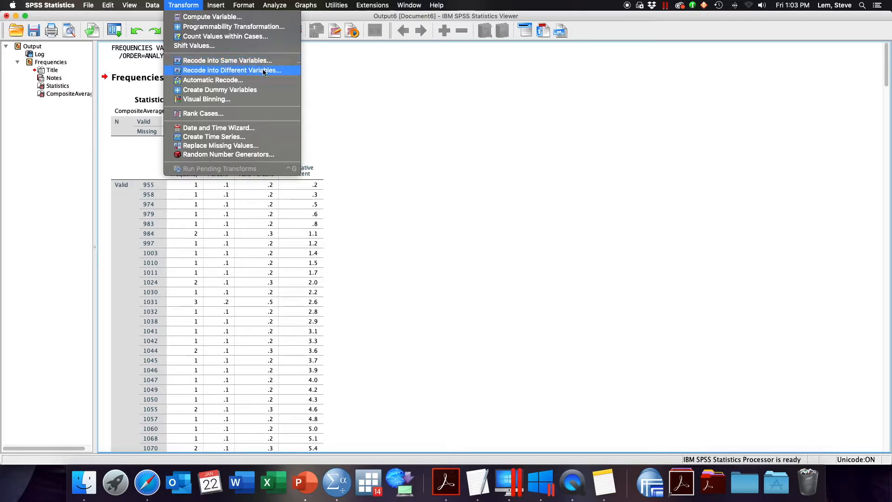
click(230, 70)
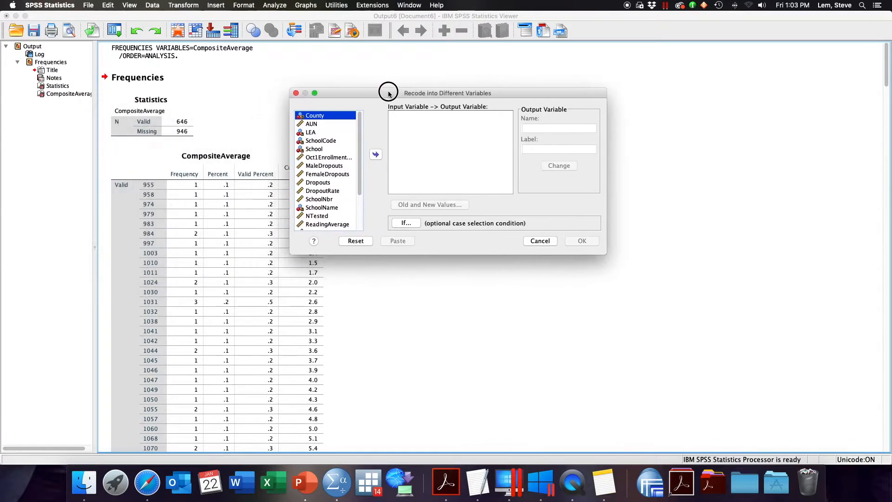
- Move CompositeAverage into the recode list and name its output variable CompositeAverage_3cat
drag(388, 92, 364, 107)
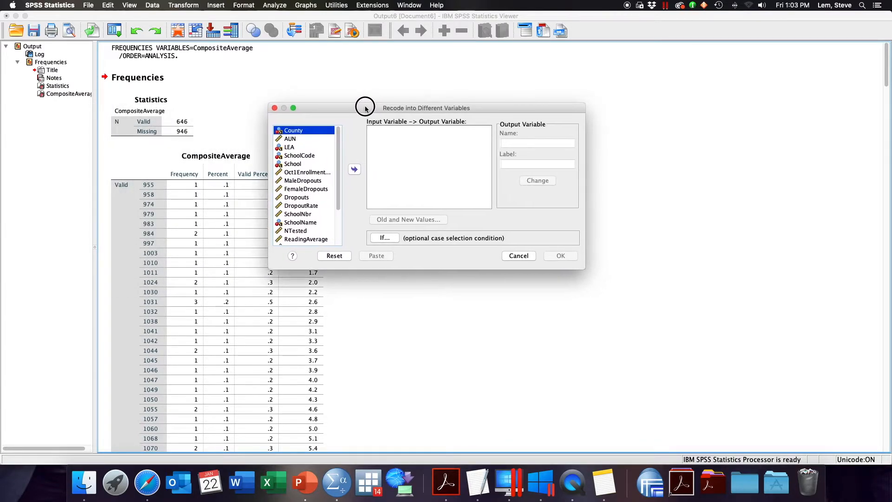
drag(364, 107, 321, 114)
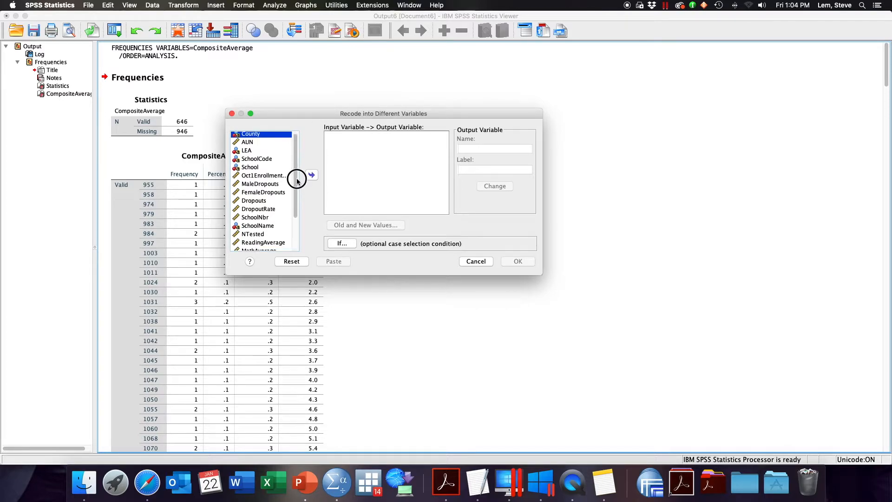
scroll(down, 3)
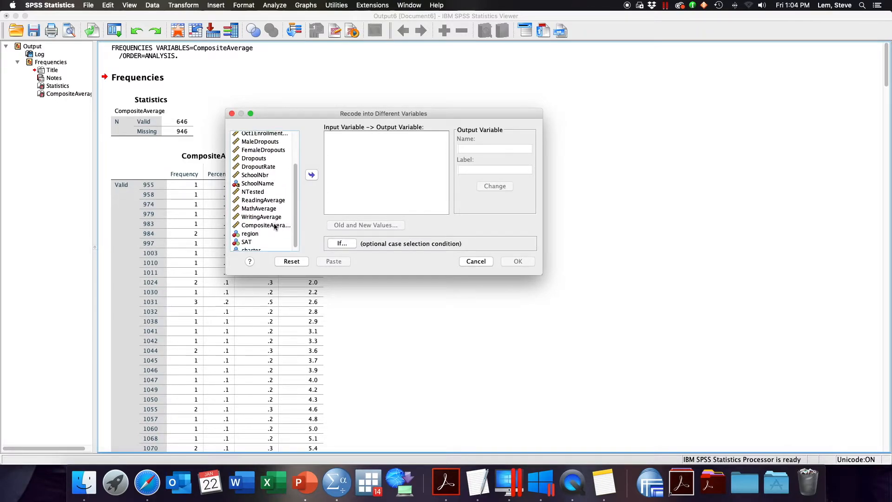
click(311, 175)
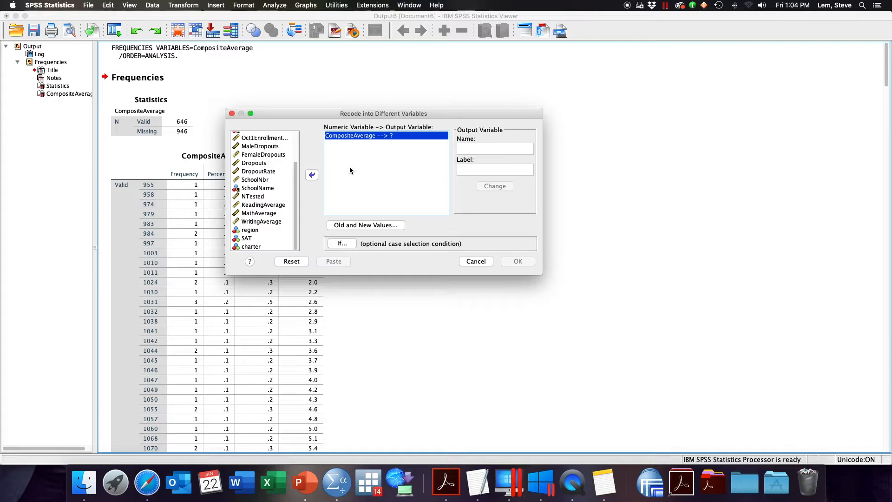
click(493, 149)
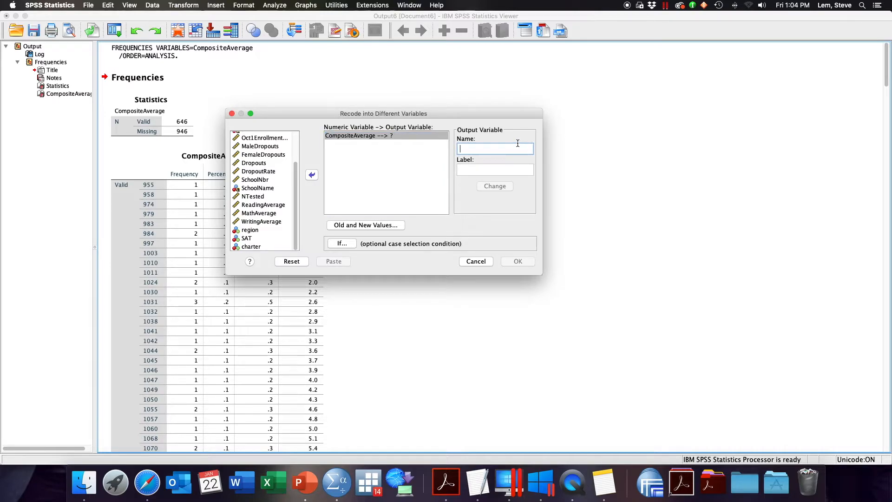
text(CompositeAverage_3)
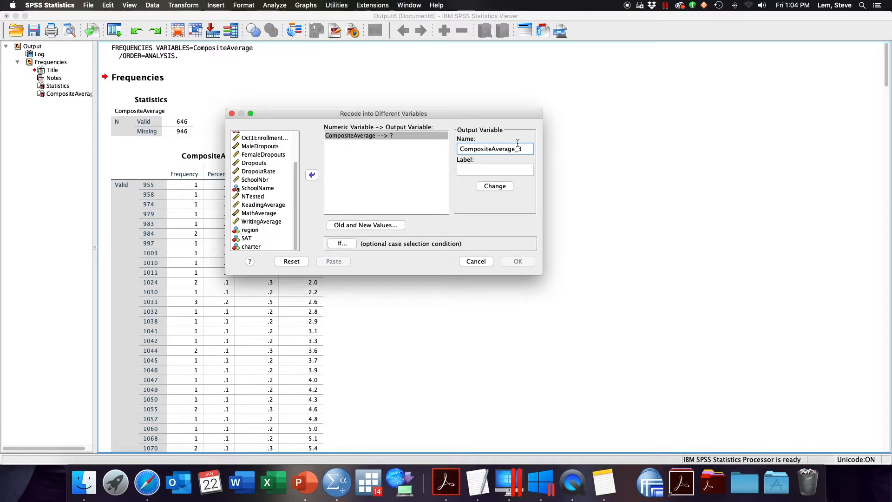
text(cat)
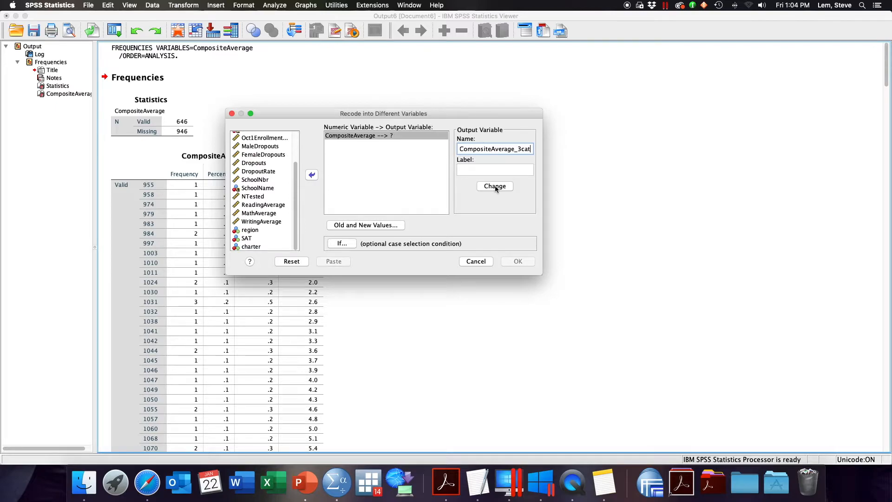
click(494, 186)
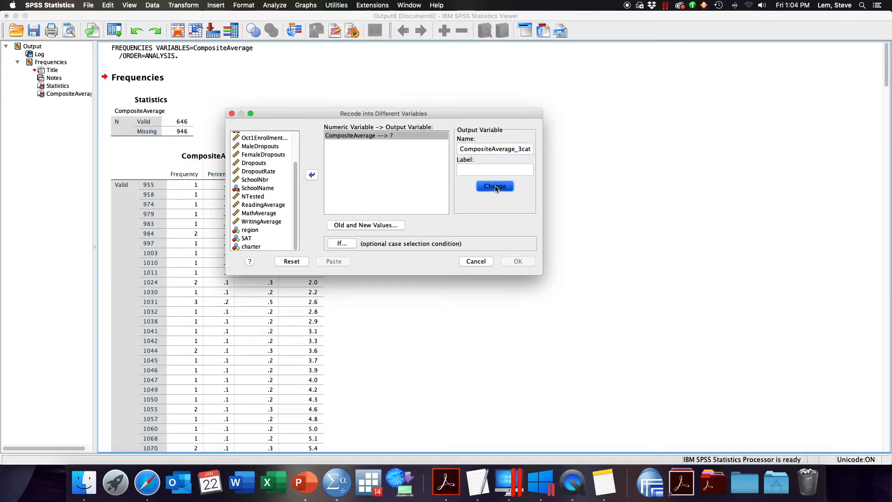
click(494, 185)
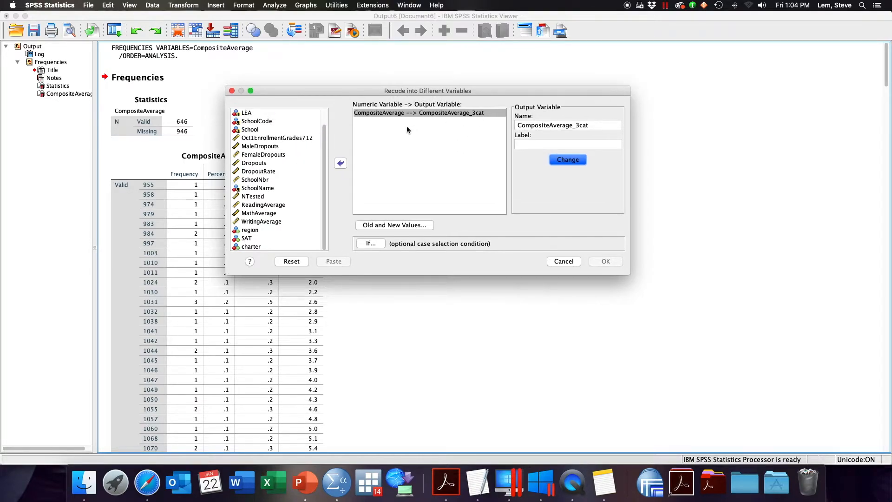
mouse_move(459, 120)
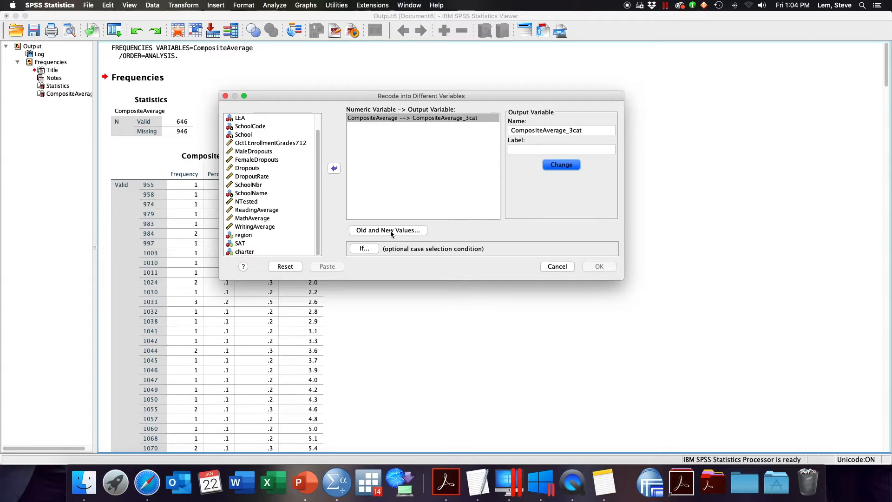
- Add the recode rule Lowest through 1399 → 1 in Old and New Values
click(387, 230)
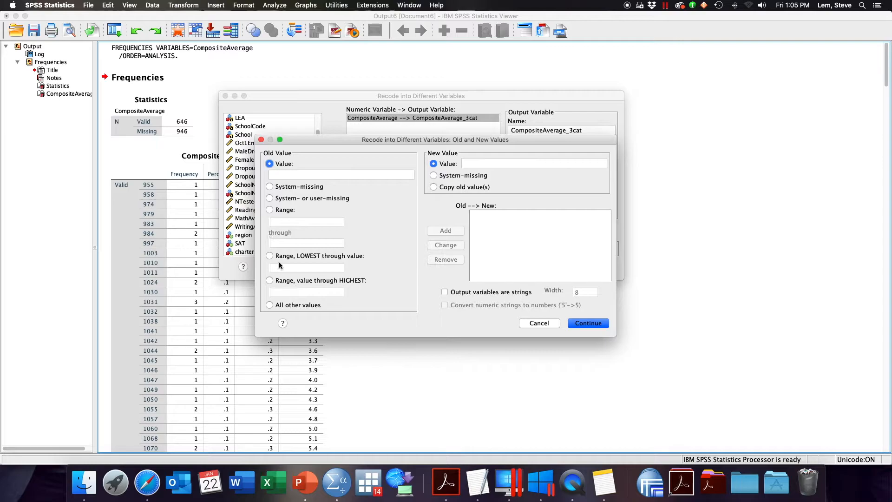
mouse_move(262, 256)
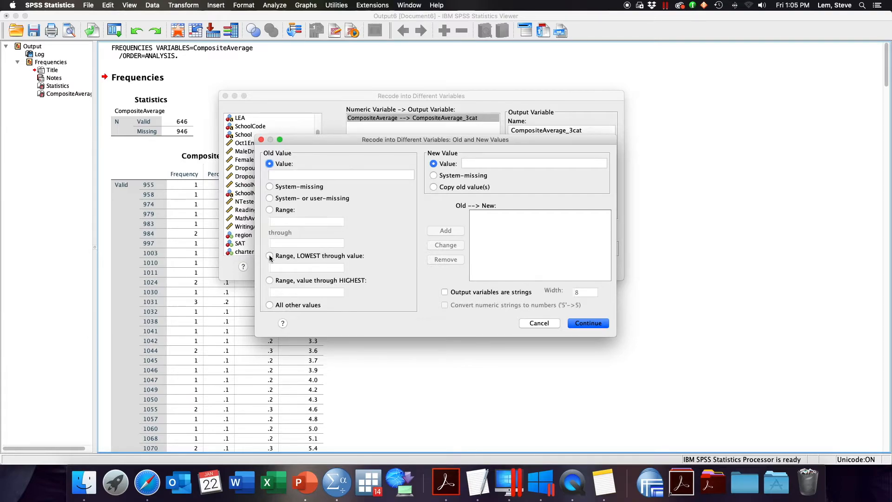
click(270, 256)
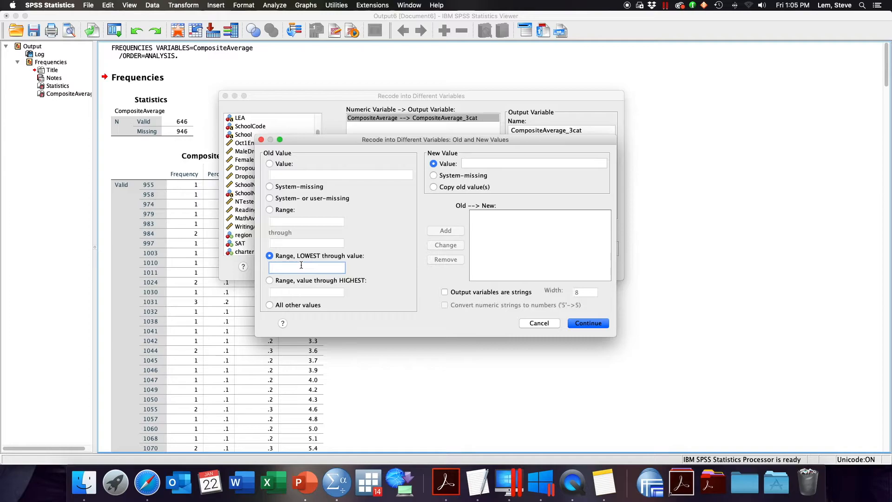
text(1399)
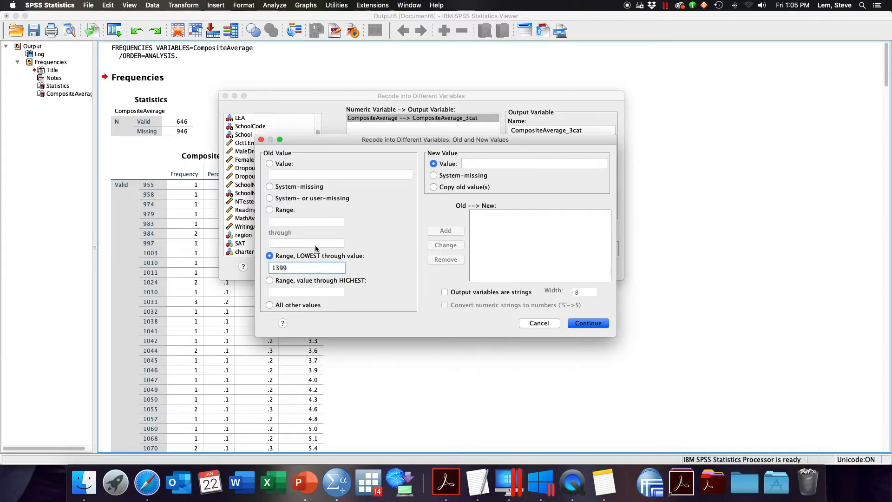
mouse_move(312, 162)
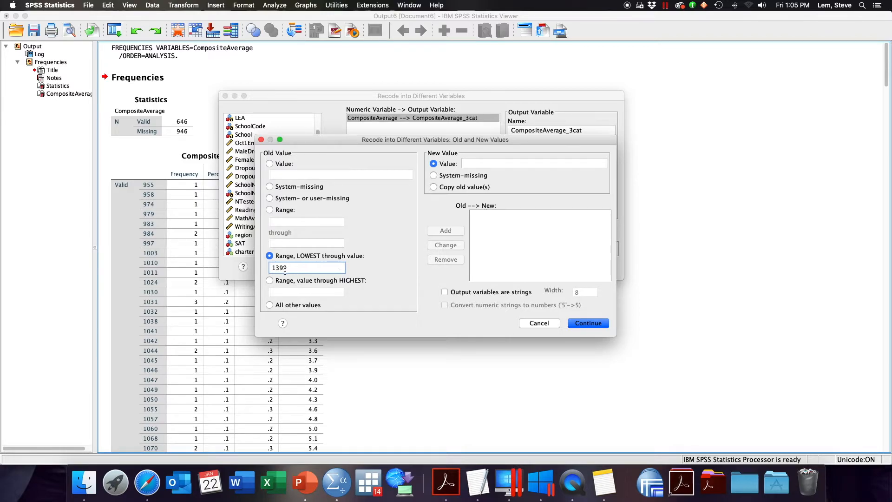
click(534, 163)
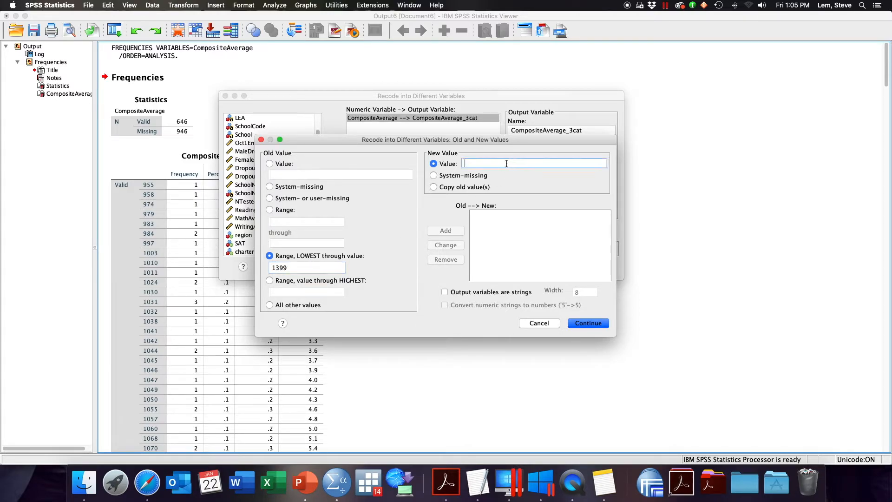
text(1)
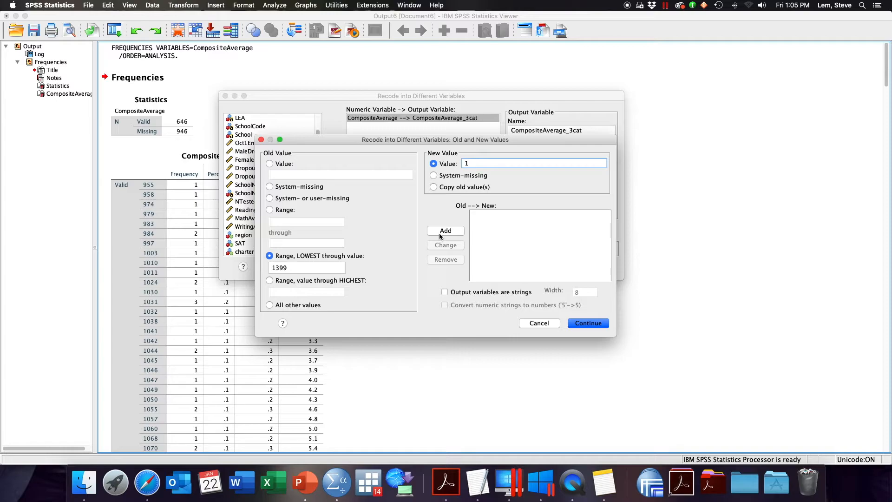
mouse_move(445, 235)
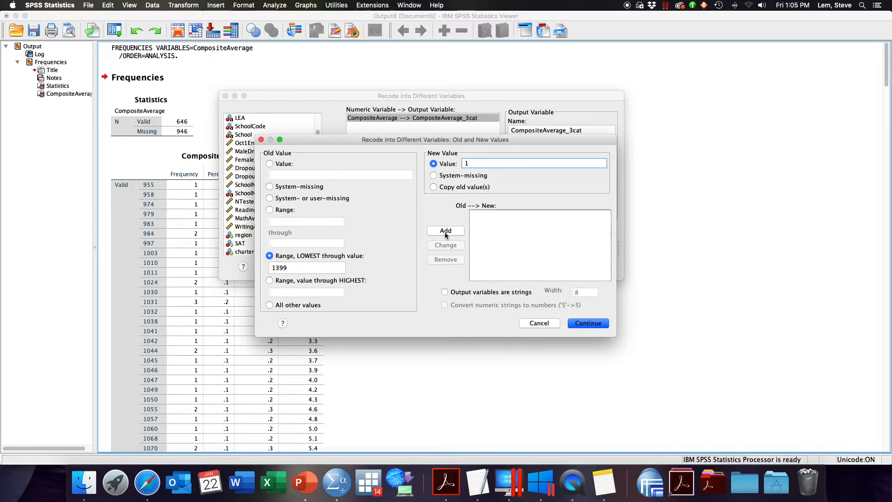
click(445, 230)
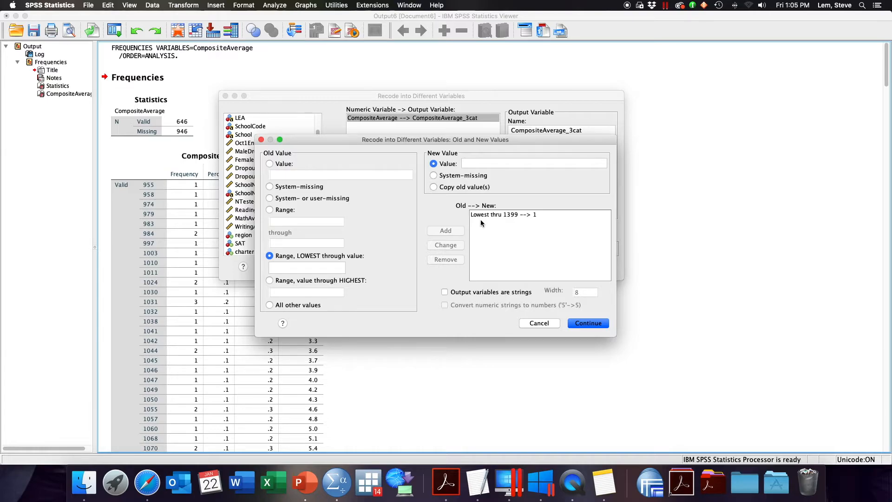
mouse_move(510, 222)
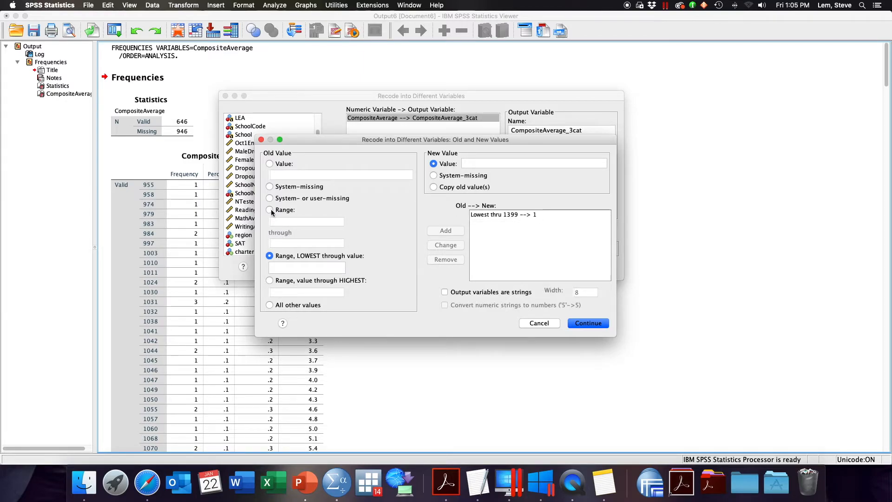
- Add rules 1400 through 1499 → 2 and 1500 through Highest → 3, then continue
text(1400)
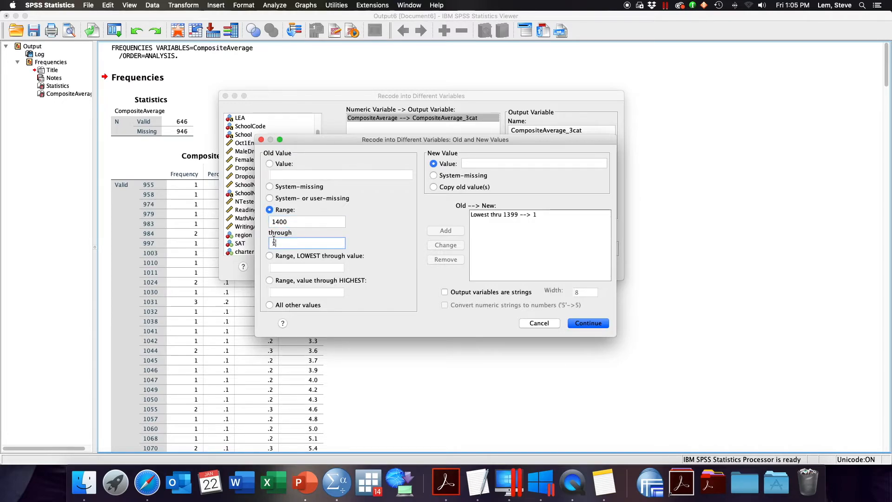
text(1499)
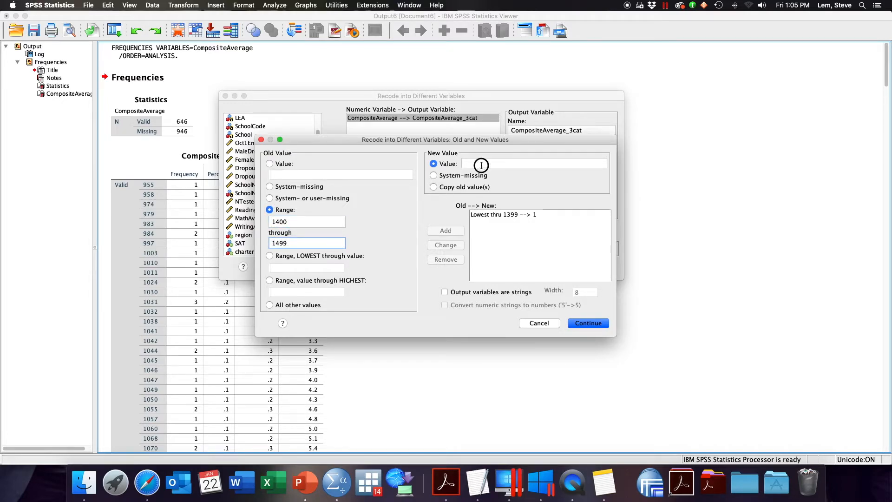
text(2)
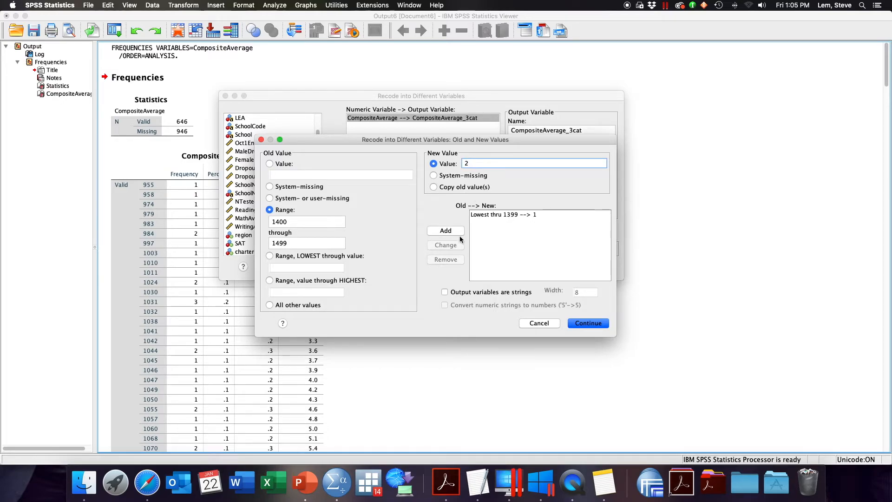
click(445, 230)
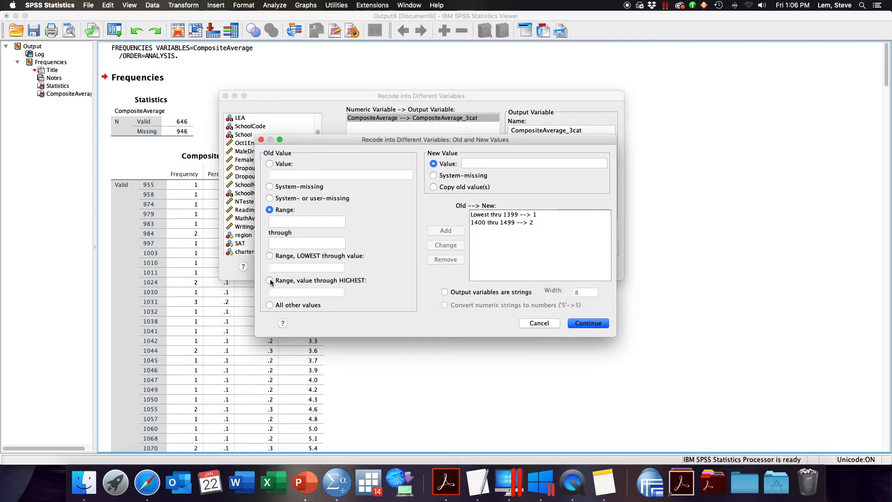
text(1500)
text(3)
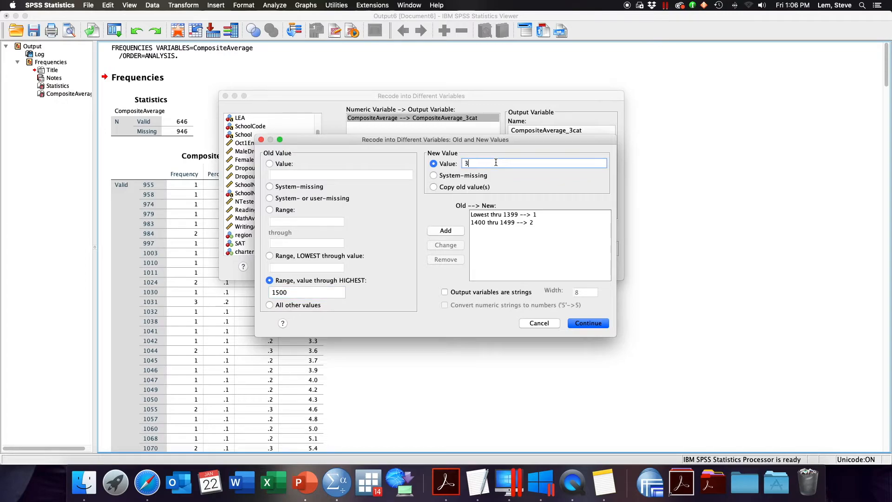
click(446, 231)
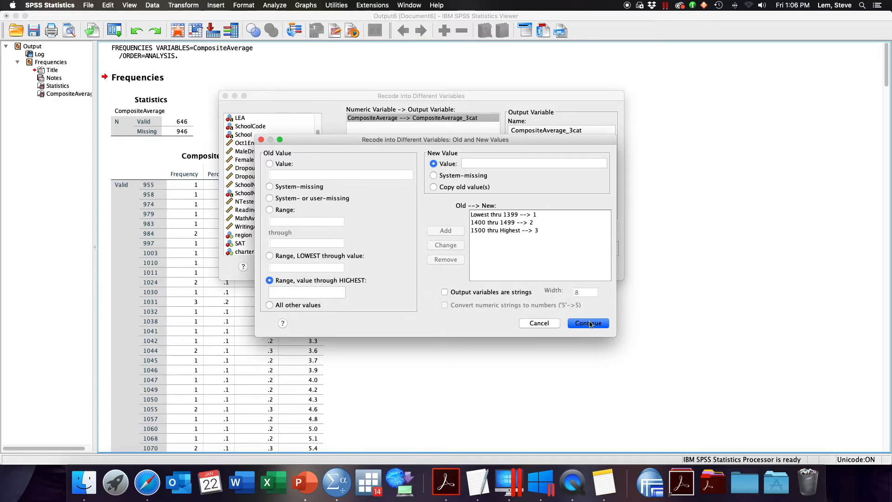
click(588, 322)
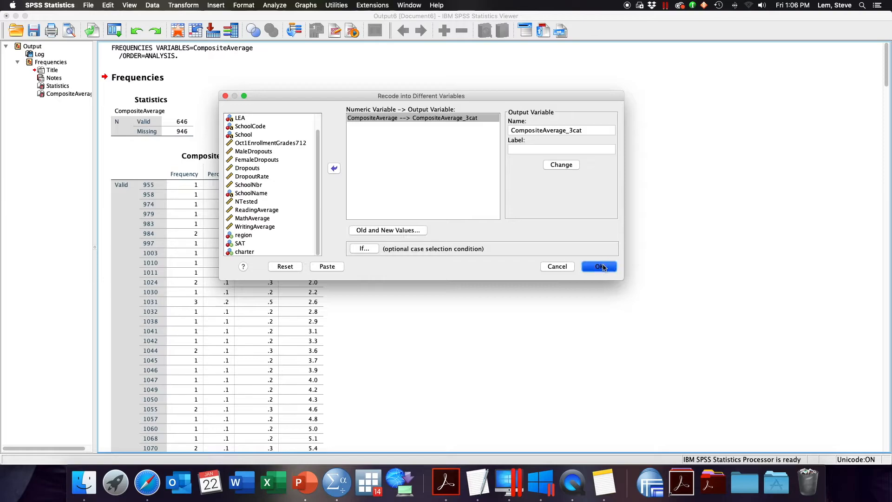
- Run the recode and select the new CompositeAverage_3cat column in the data
click(598, 266)
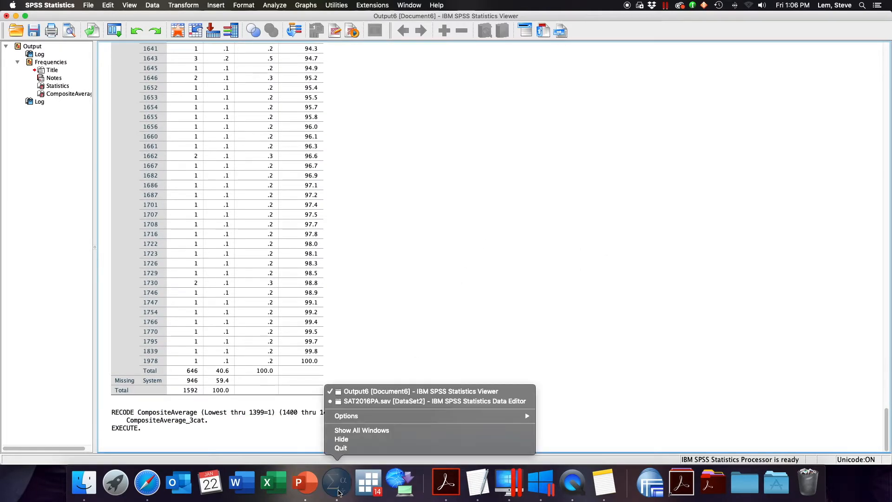
click(435, 401)
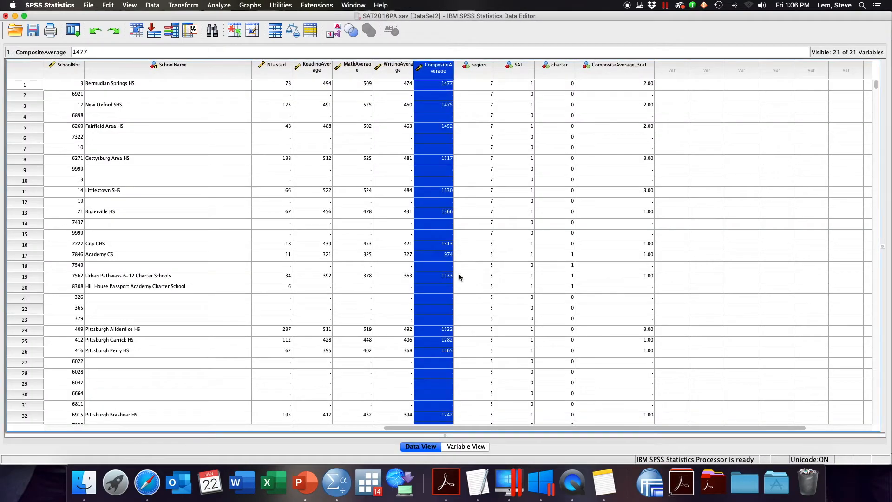
mouse_move(624, 71)
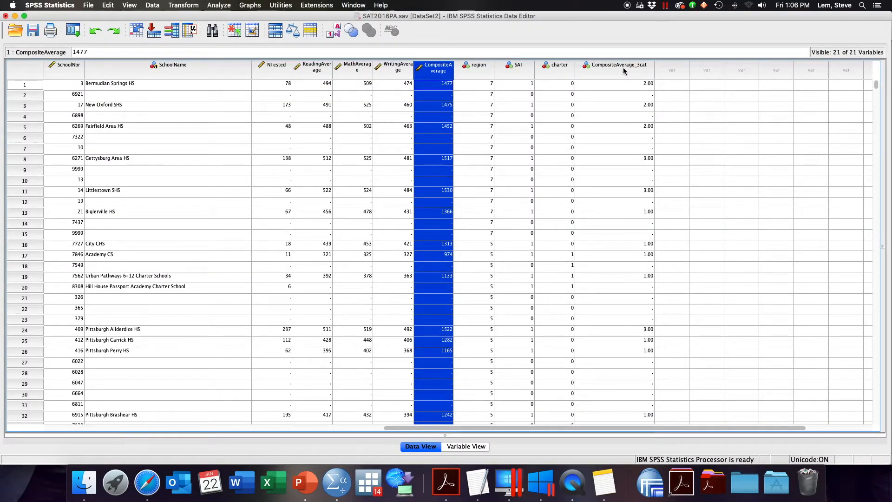
click(618, 65)
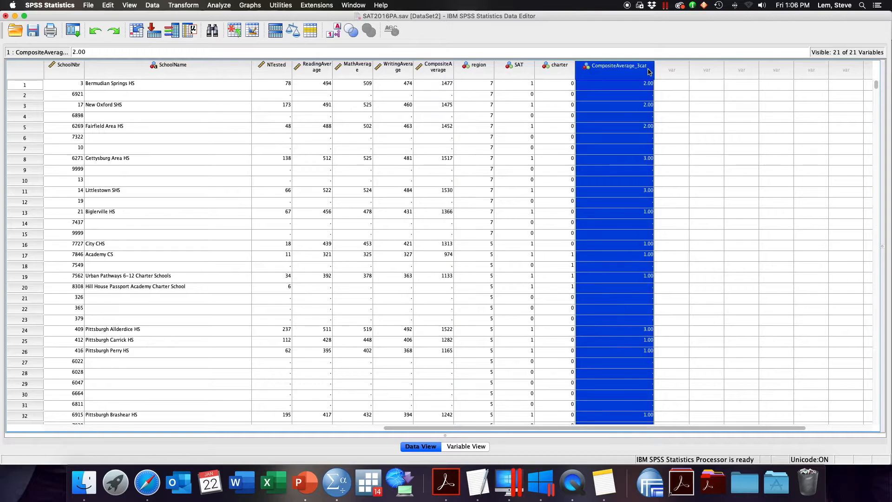
mouse_move(635, 202)
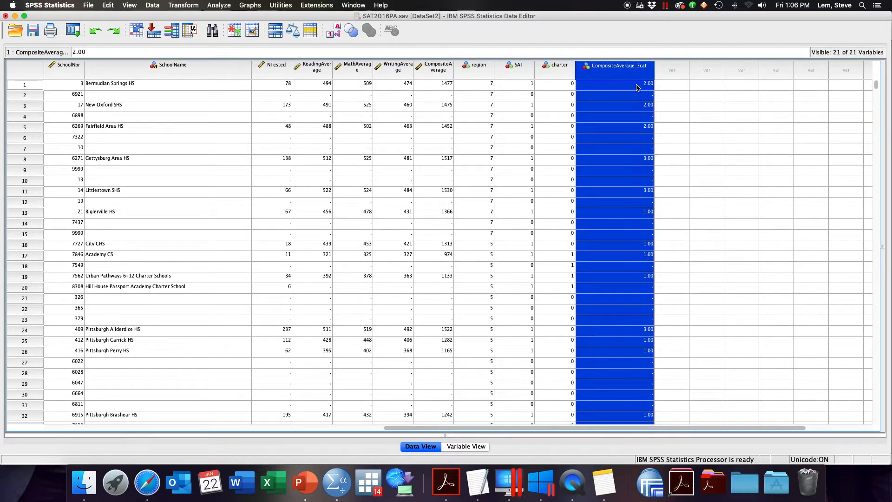
mouse_move(429, 108)
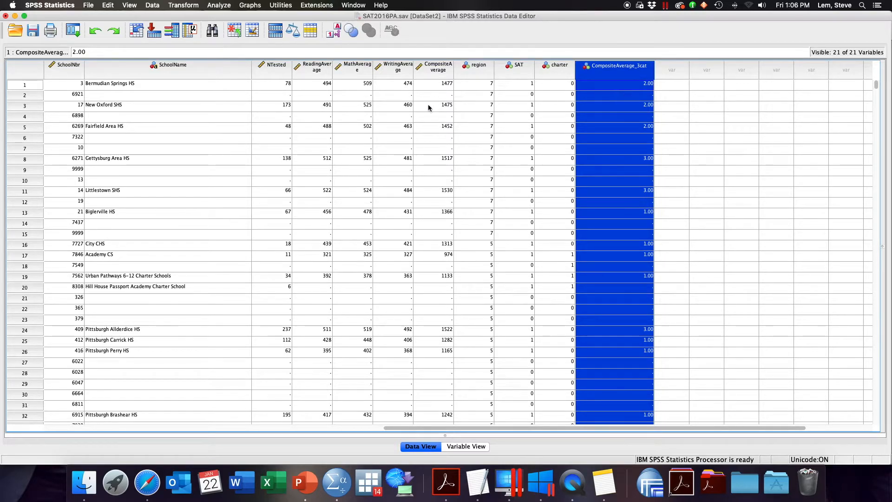
mouse_move(436, 88)
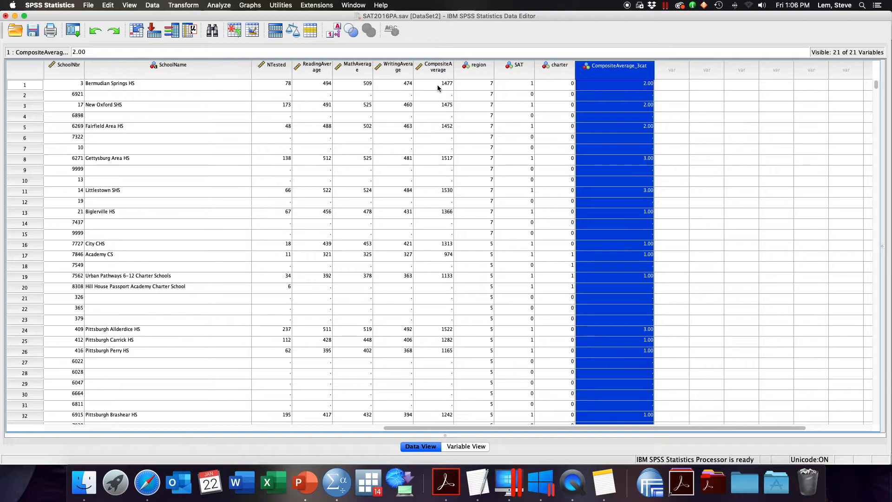
- Compare categories: Bermudian Springs HS 1477 → 2, Gettysburg Area HS 1517 → 3
click(437, 84)
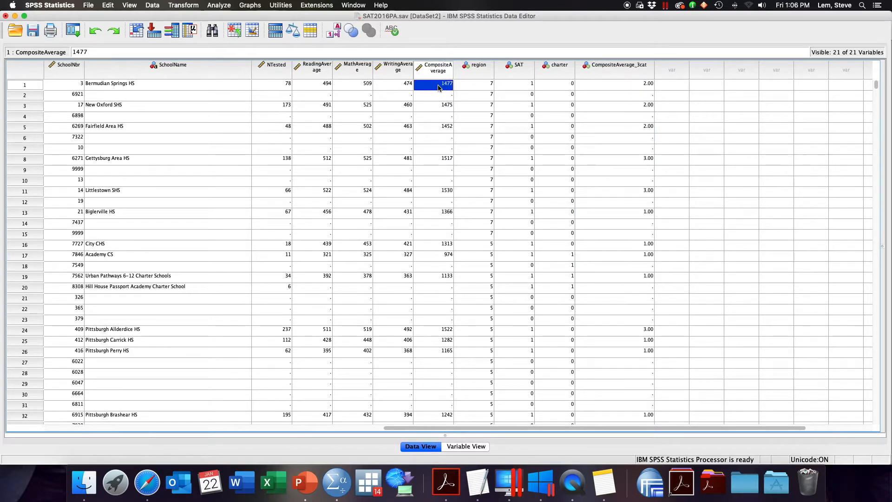
mouse_move(549, 88)
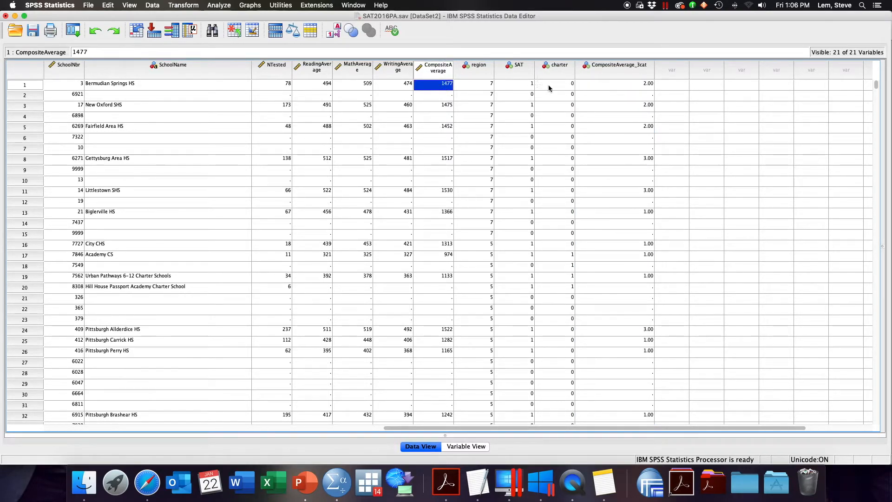
click(613, 84)
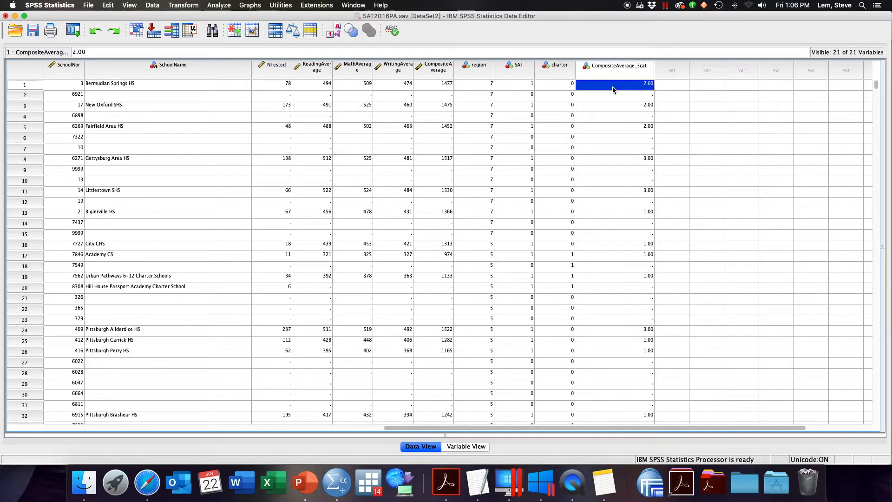
mouse_move(430, 164)
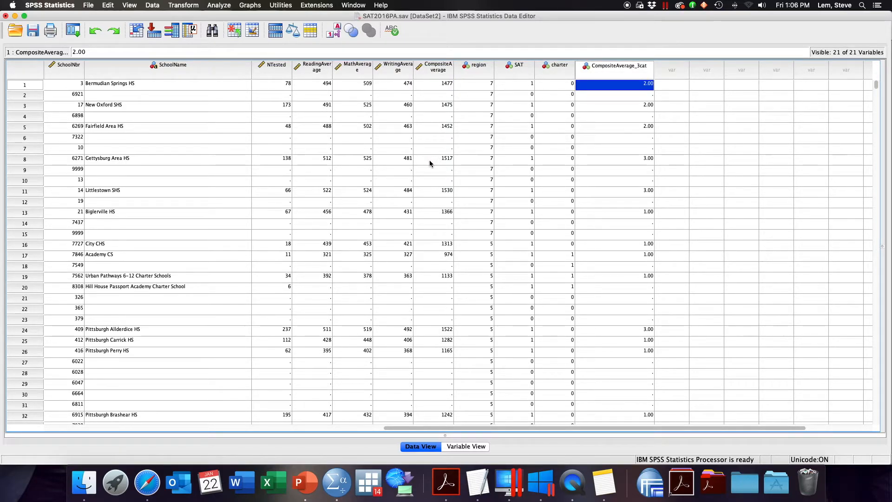
click(433, 157)
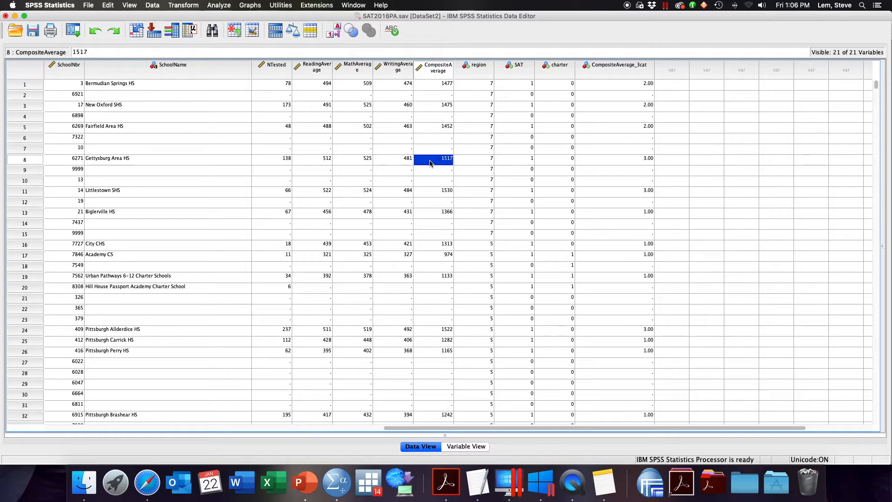
click(613, 158)
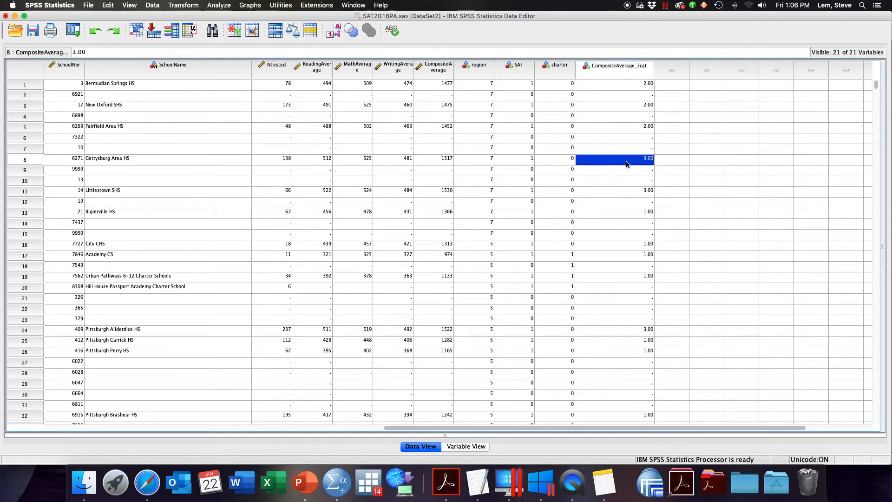
mouse_move(546, 309)
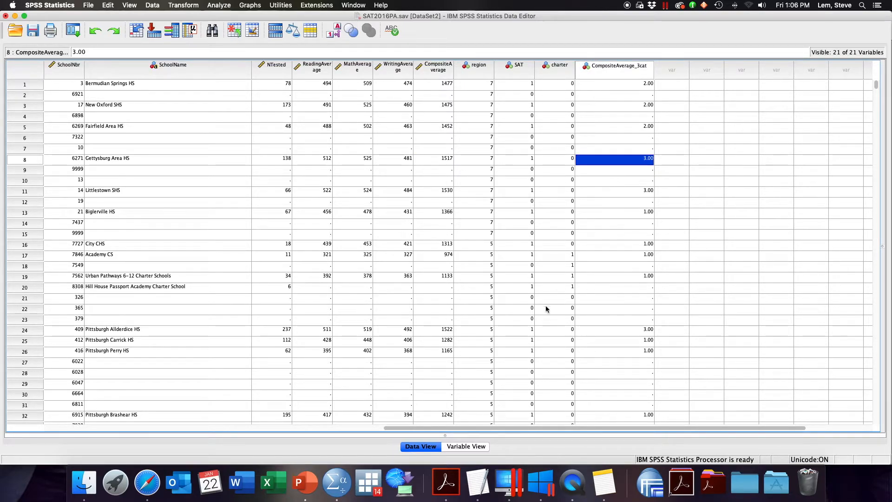
click(464, 446)
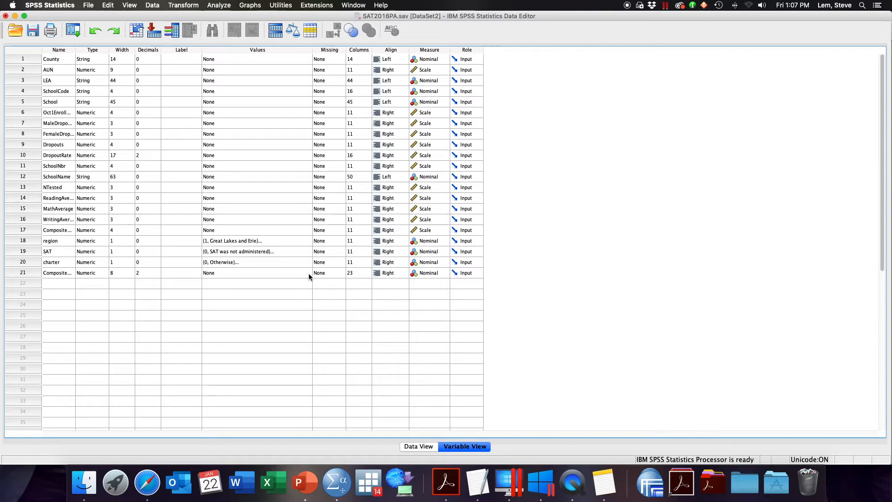
- Add CompositeAverage_3cat value labels 1 = Low SAT, 2 = Middle SAT, 3 = High SAT
click(311, 273)
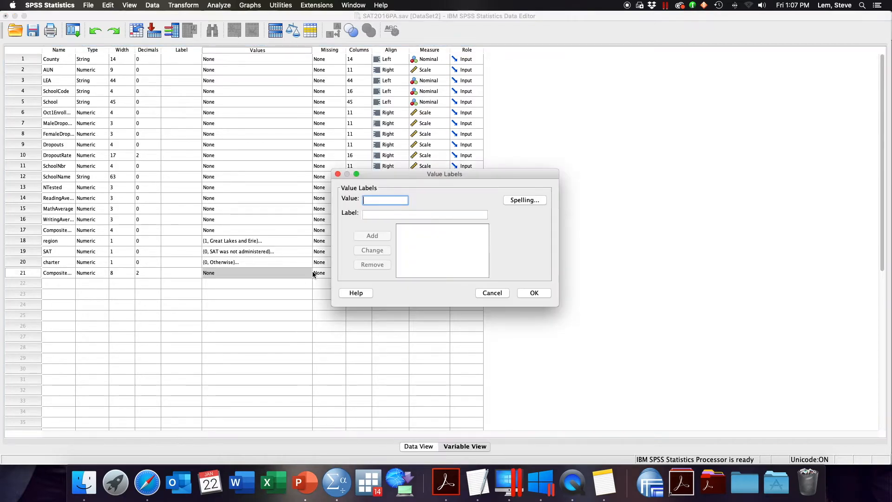
text(1)
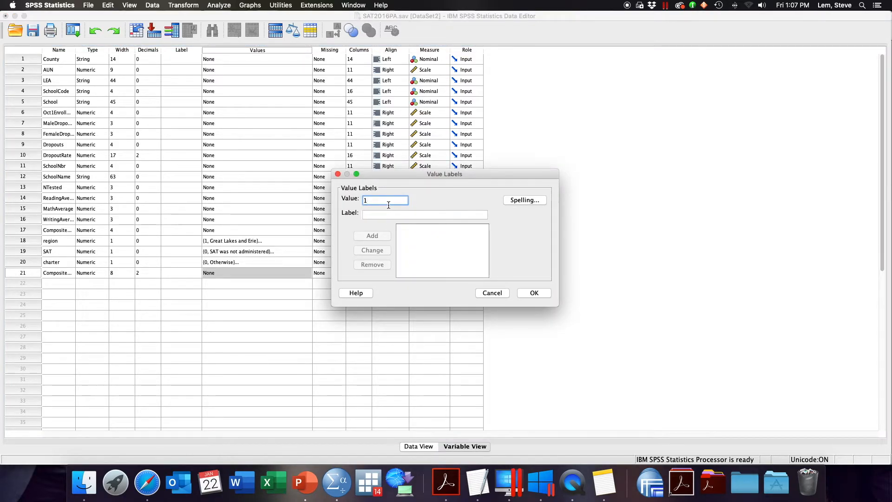
text(Low SAT)
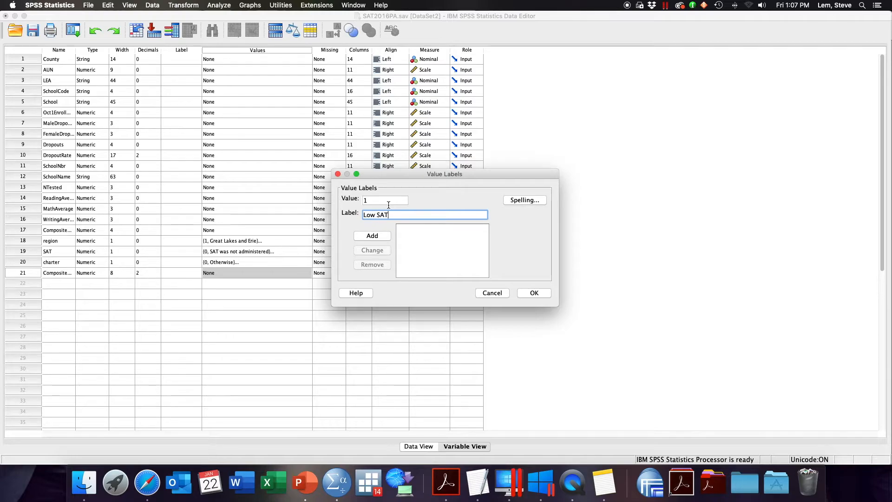
click(372, 236)
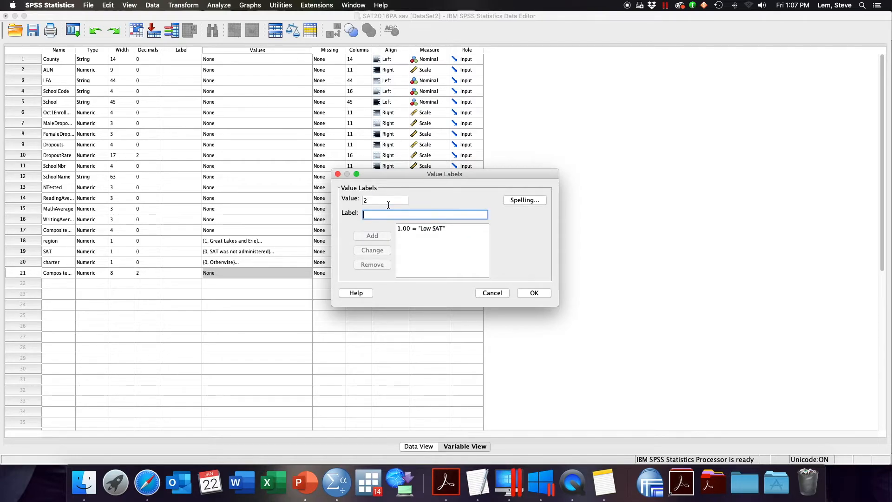
text(Middle SAT)
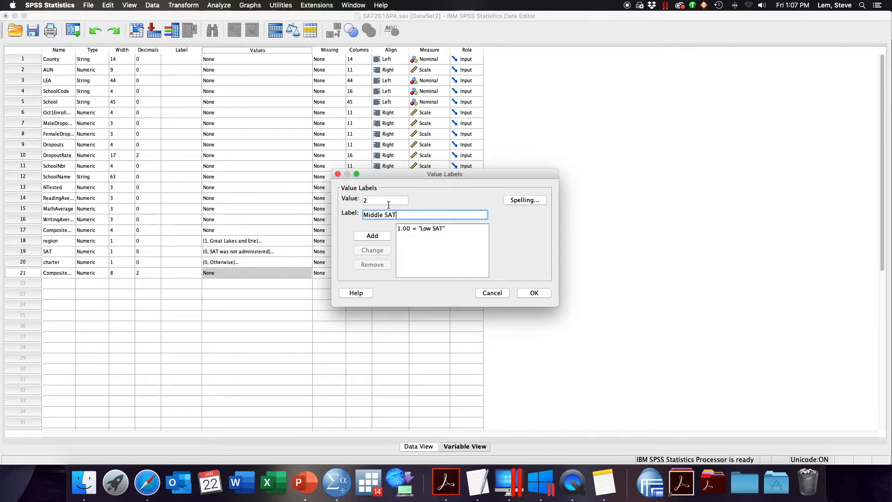
click(372, 235)
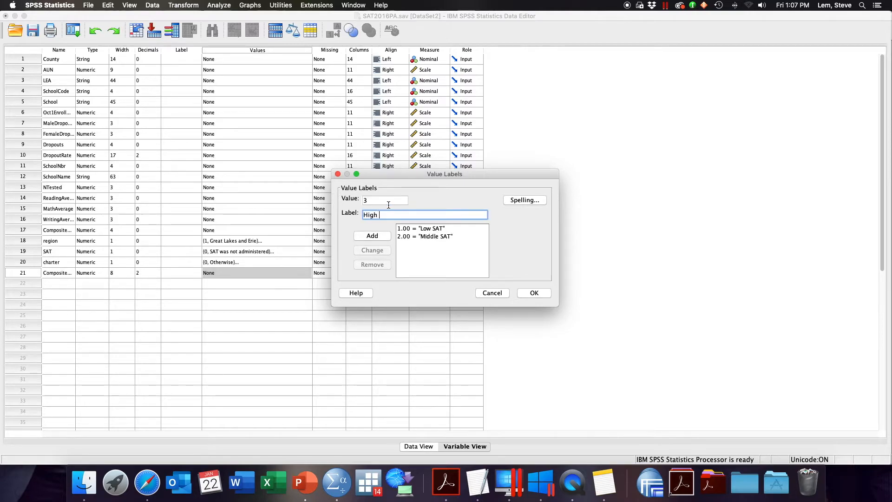
text(SAT)
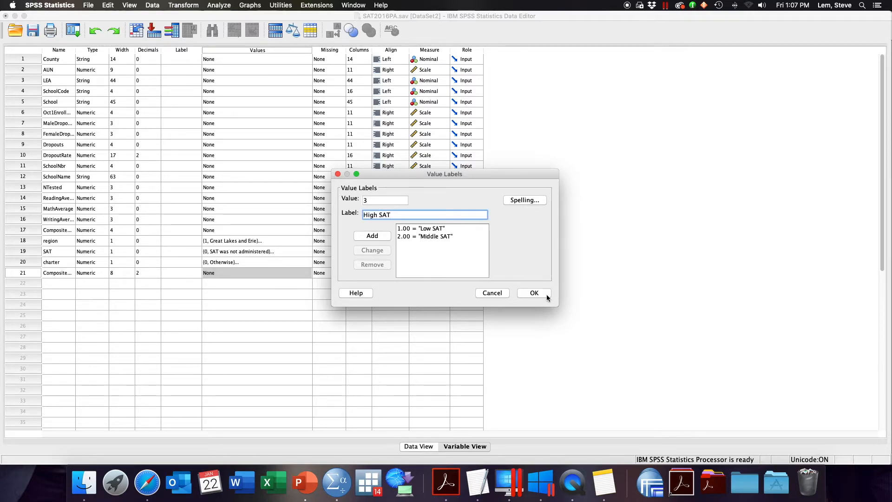
click(534, 292)
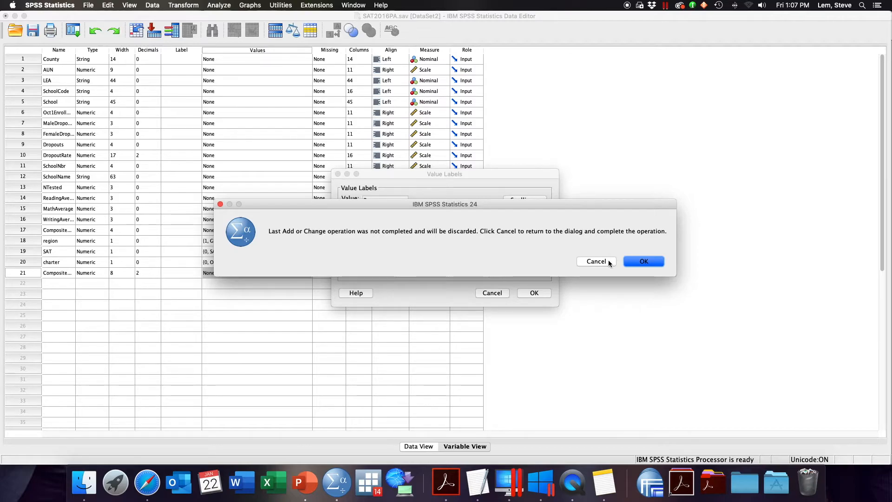
click(643, 261)
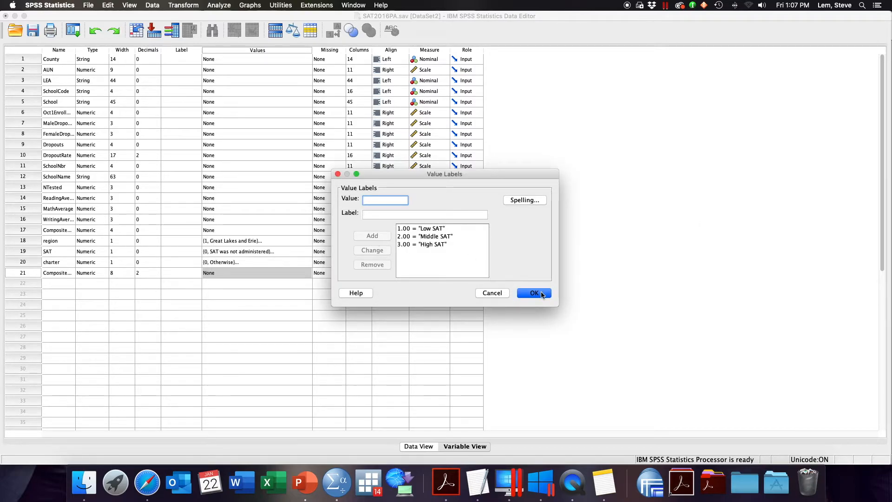
click(532, 292)
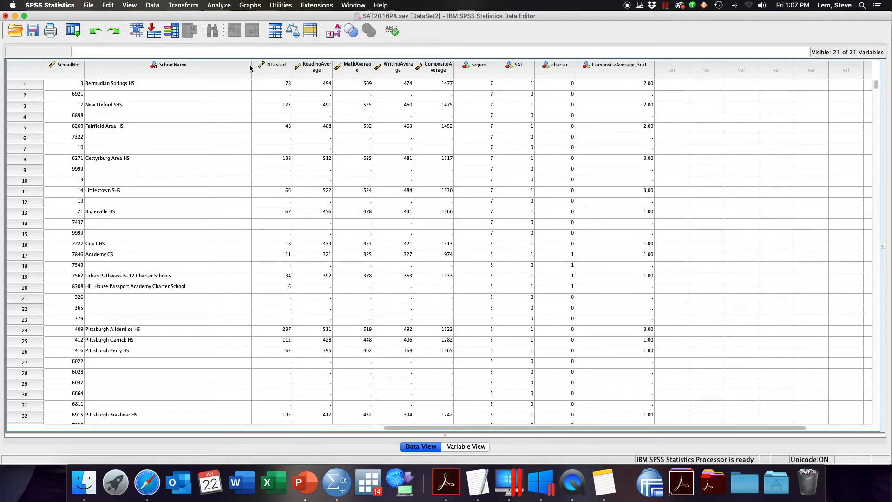
mouse_move(276, 64)
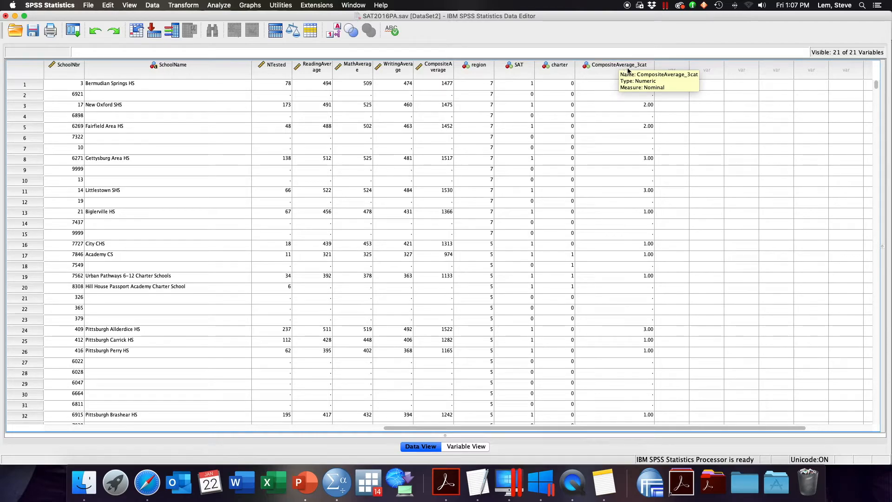
mouse_move(436, 74)
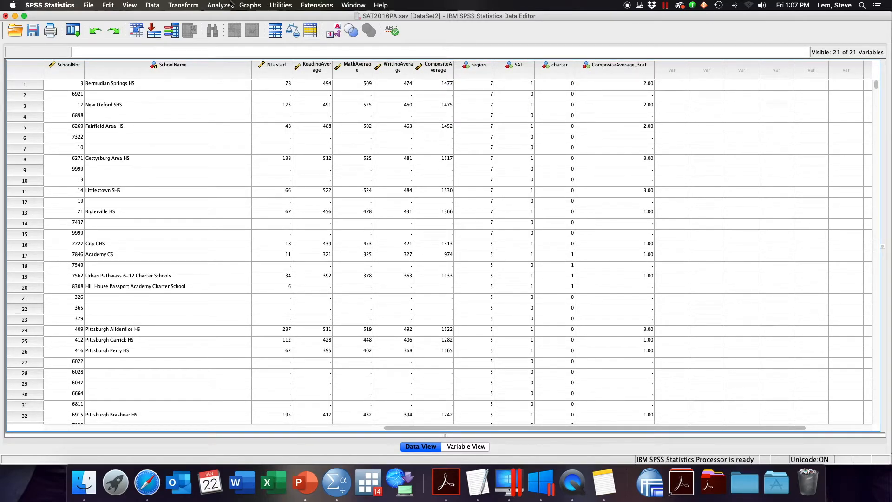
click(218, 5)
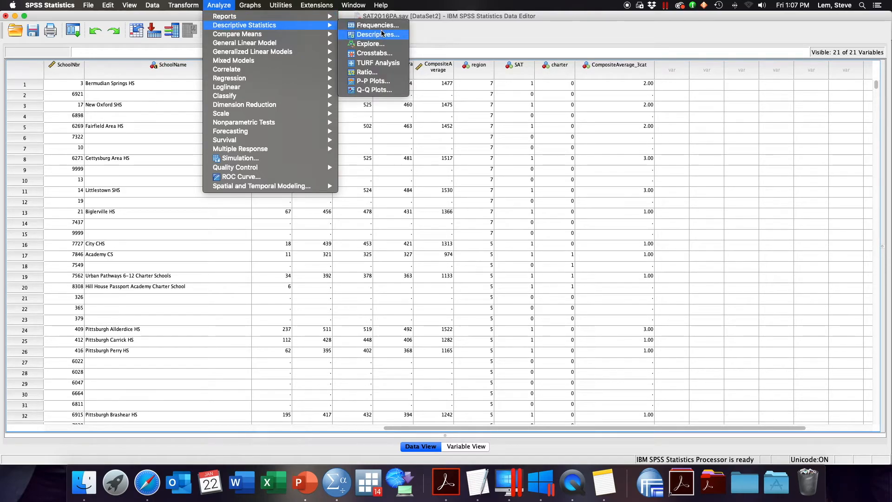
click(376, 25)
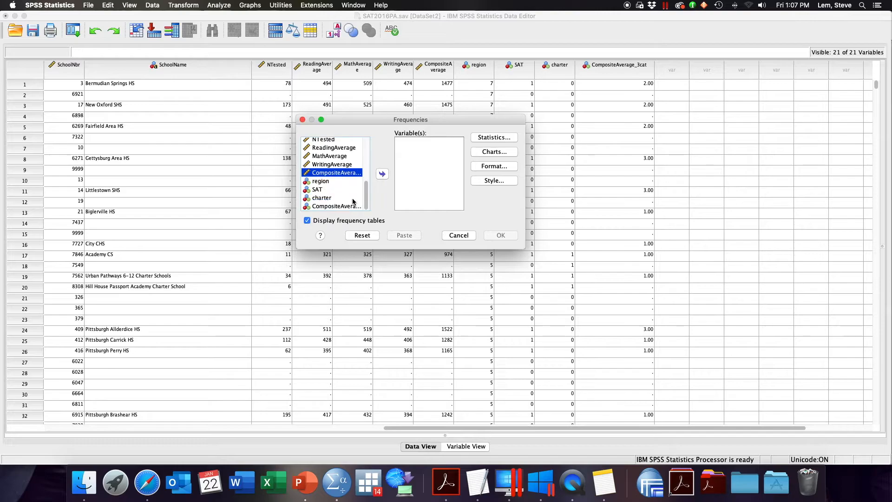
click(382, 173)
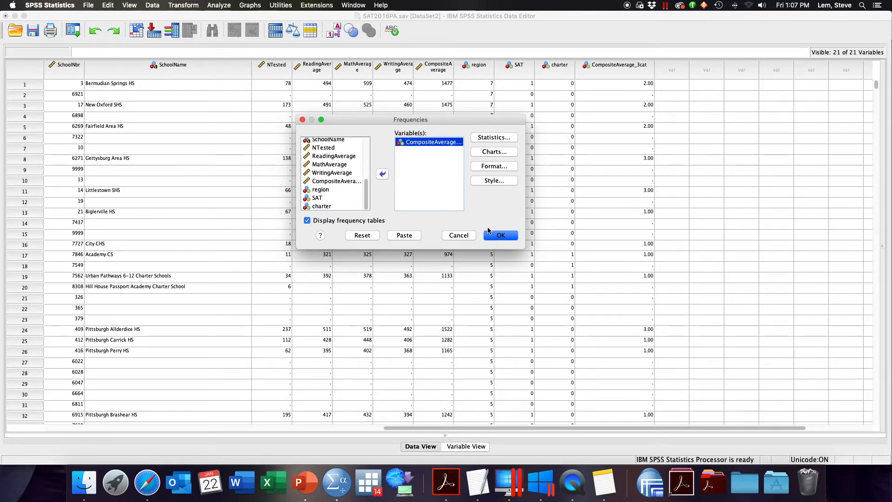
click(500, 235)
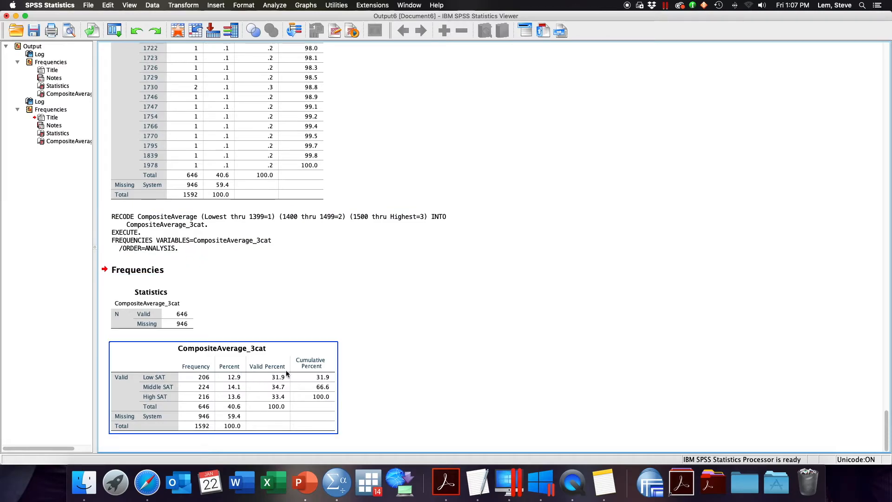
click(390, 372)
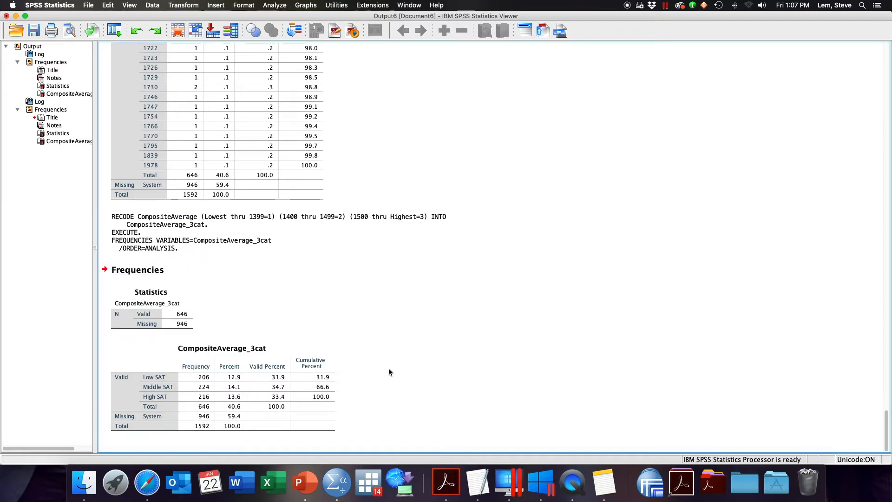
click(222, 347)
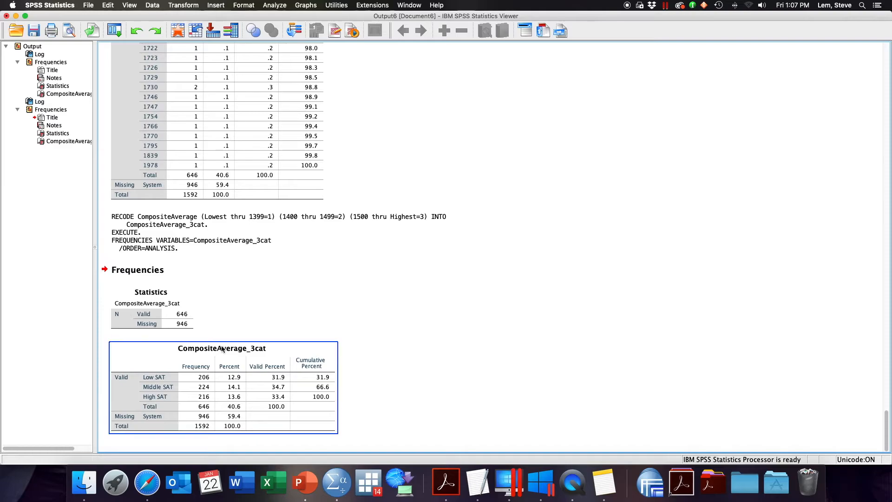
mouse_move(171, 390)
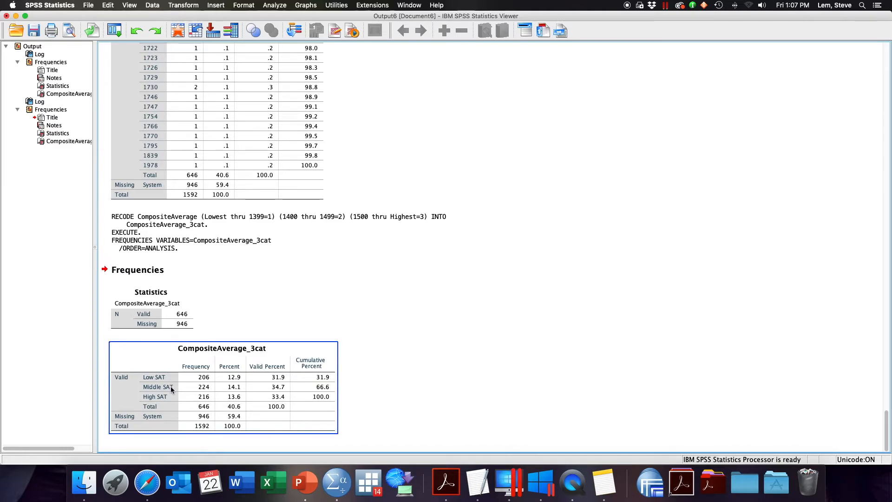
mouse_move(172, 396)
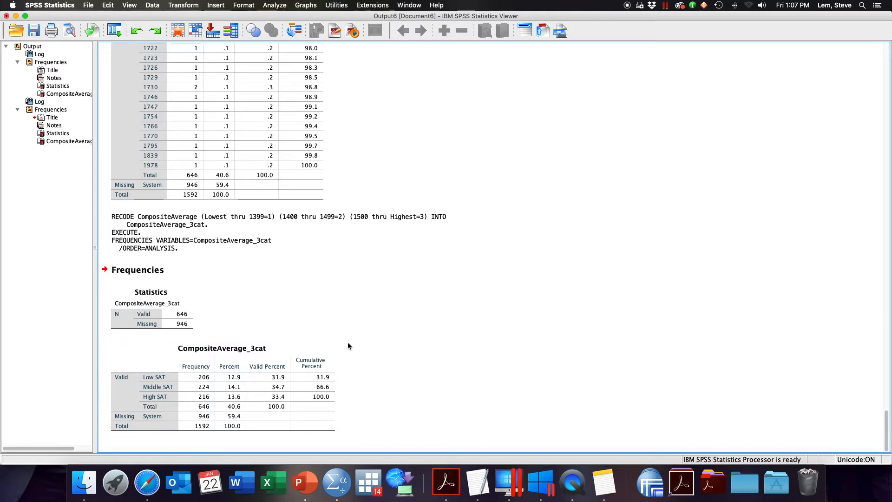
click(306, 5)
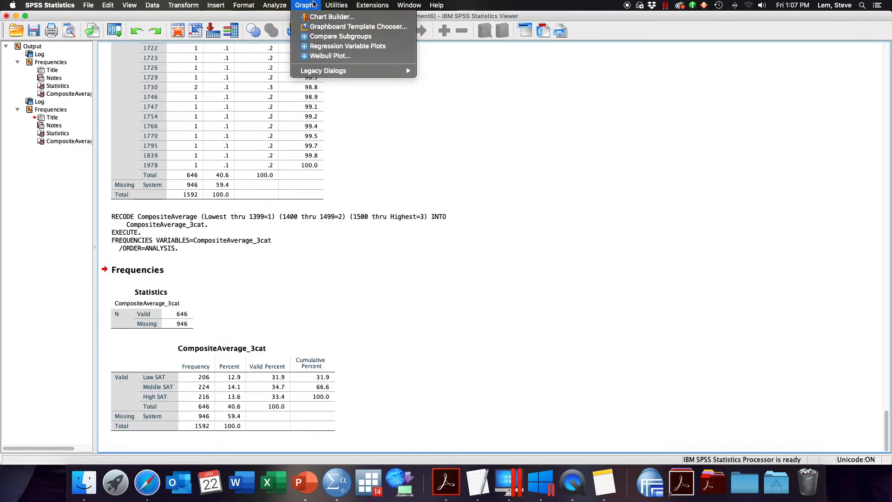
- Create a simple bar chart of CompositeAverage_3cat counts with Chart Builder
click(331, 16)
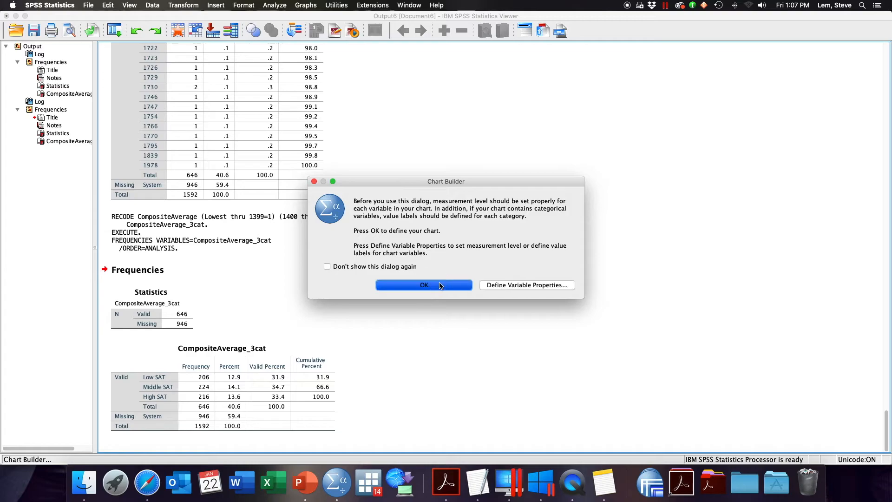
click(423, 285)
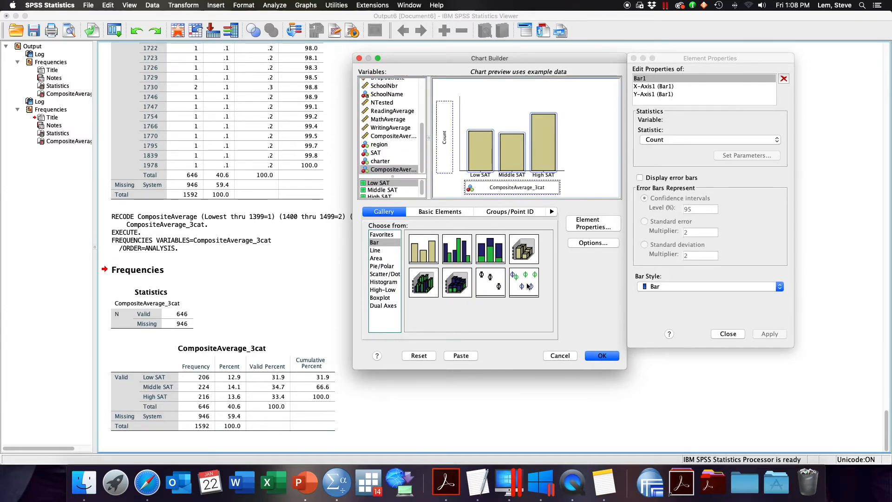
click(602, 355)
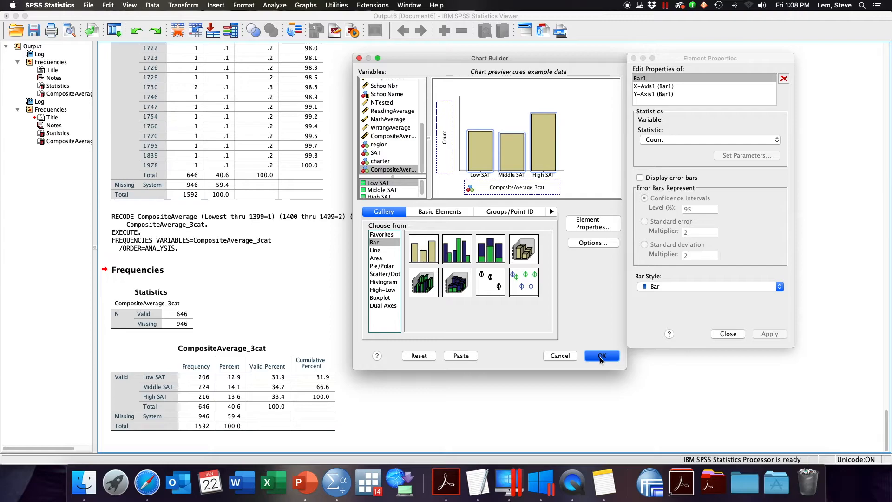
click(602, 356)
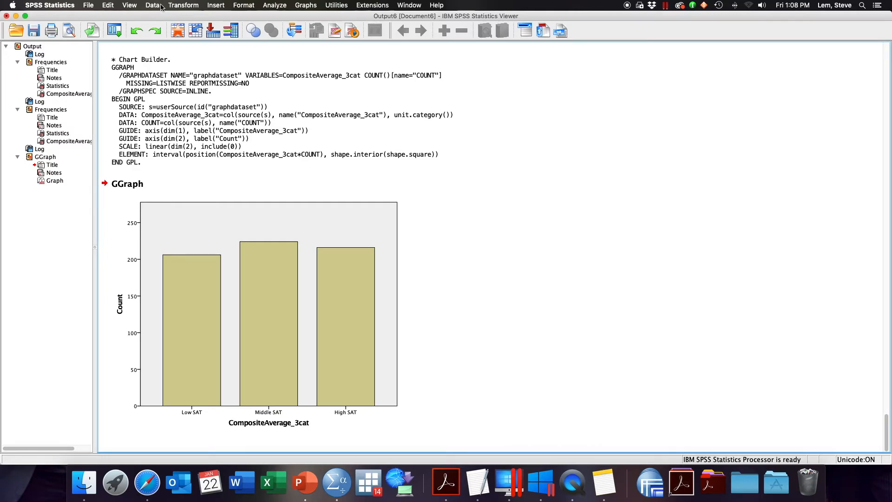
click(152, 5)
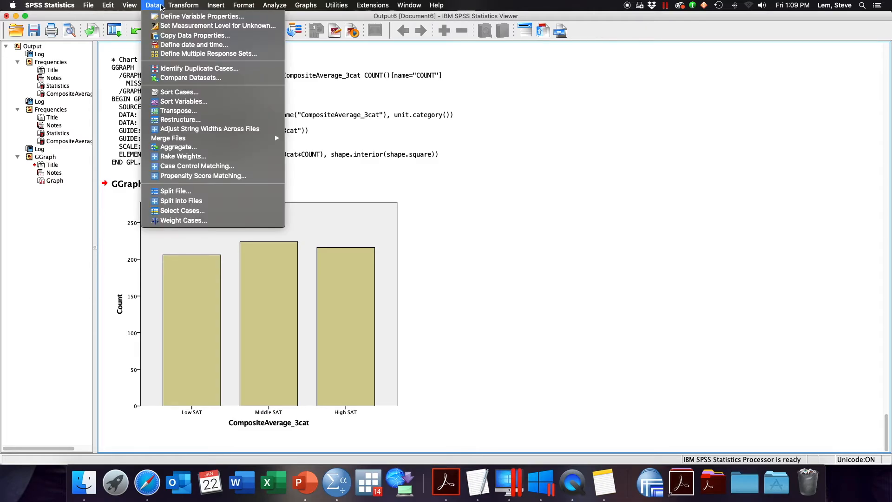
- Reopen Recode into Different Variables and rename CompositeAverage's output to CompostiveAverage_3catB
click(183, 5)
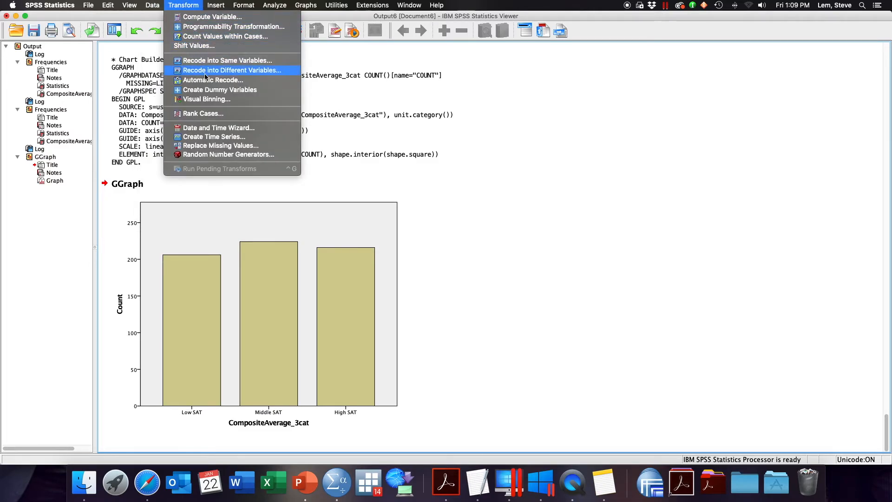
click(231, 70)
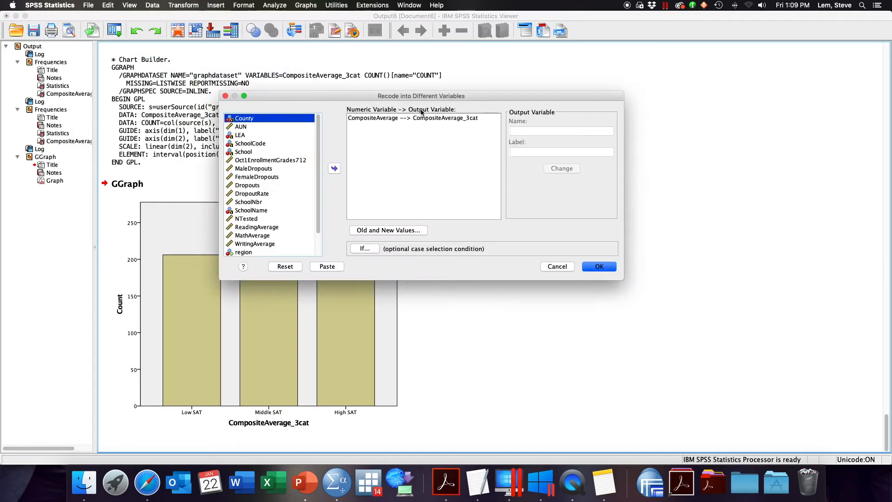
click(413, 117)
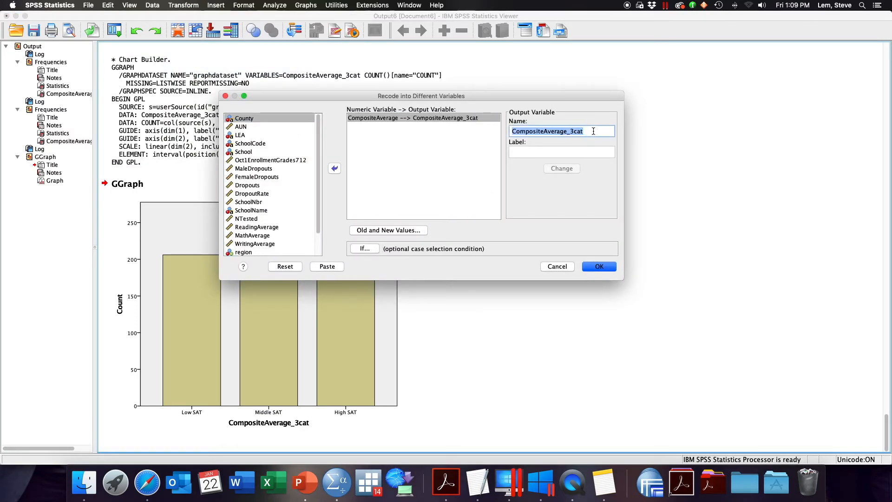
text(2)
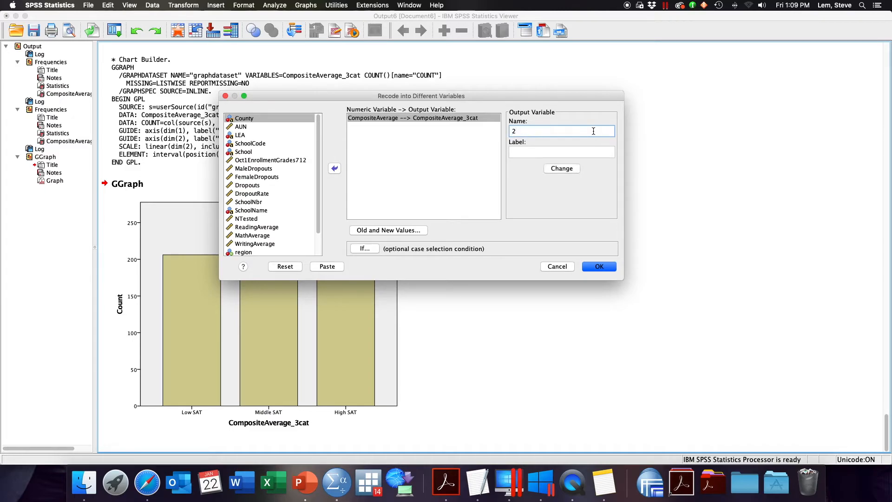
text(CompostiveAverage_3catB)
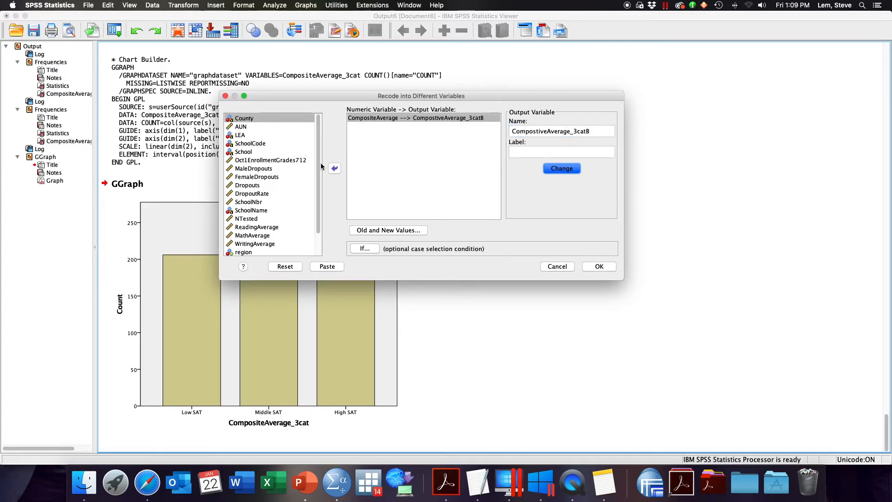
click(388, 229)
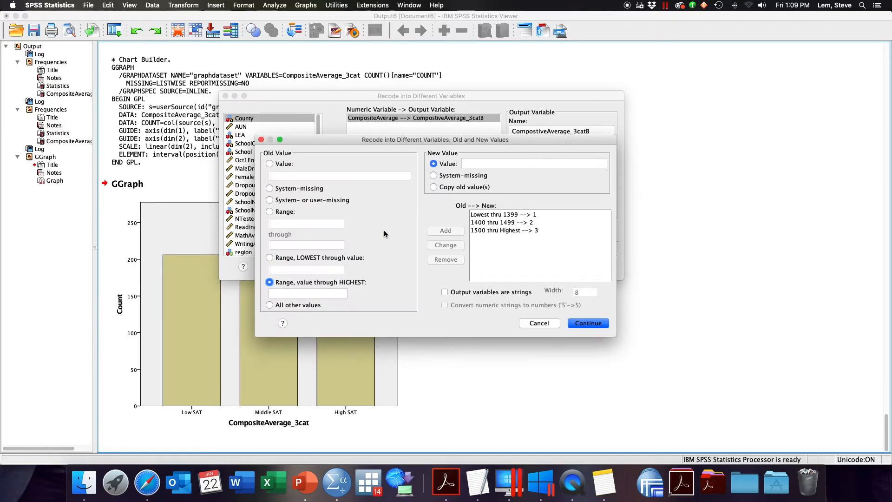
- Remove the earlier recode rules and add Lowest through 999 → 1
click(504, 215)
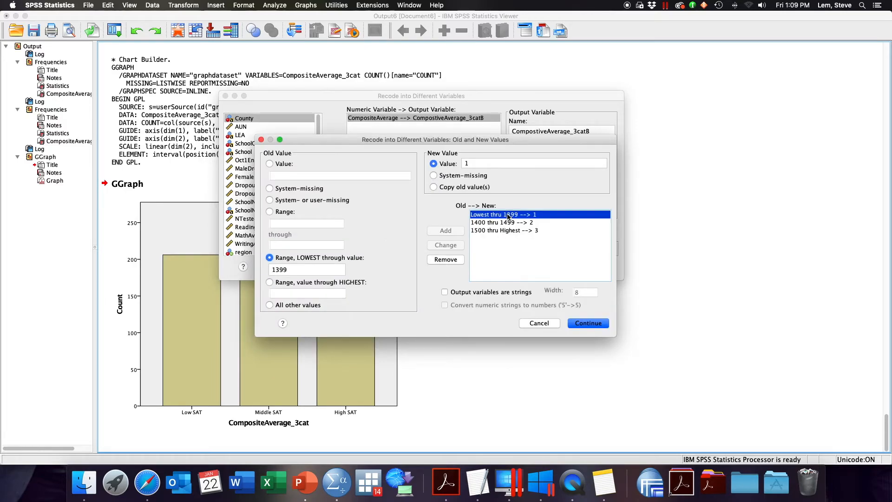
click(501, 222)
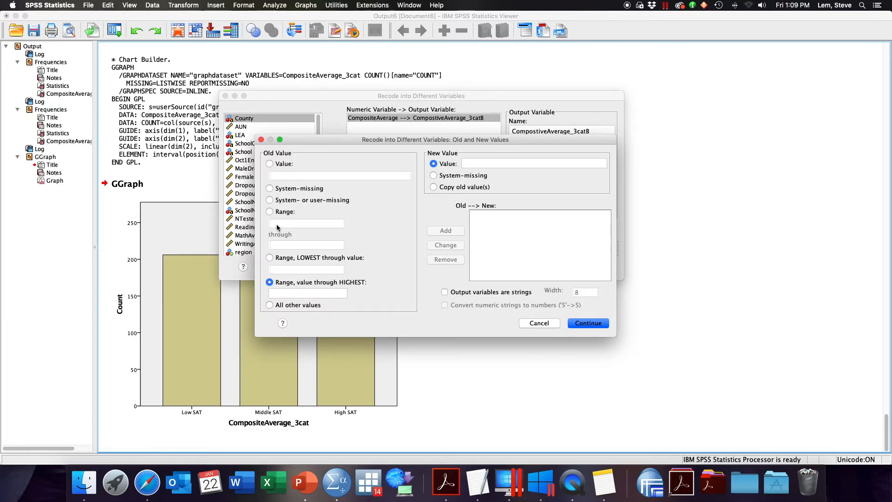
mouse_move(264, 223)
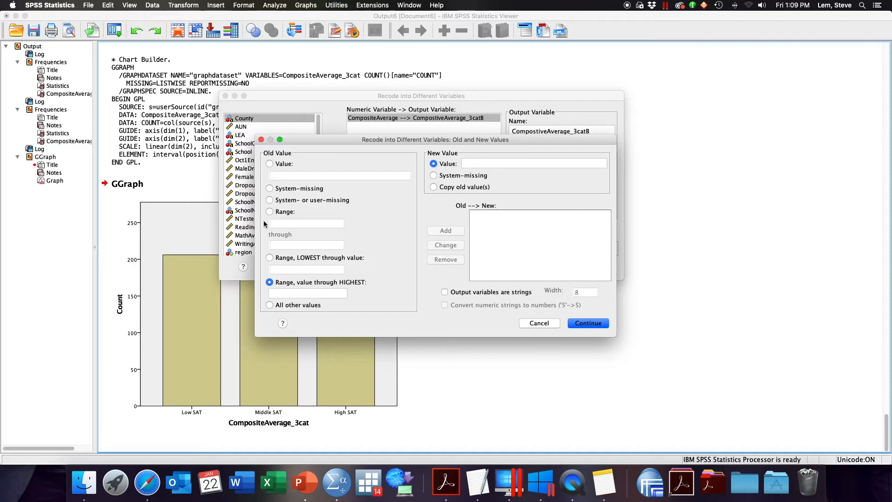
click(270, 257)
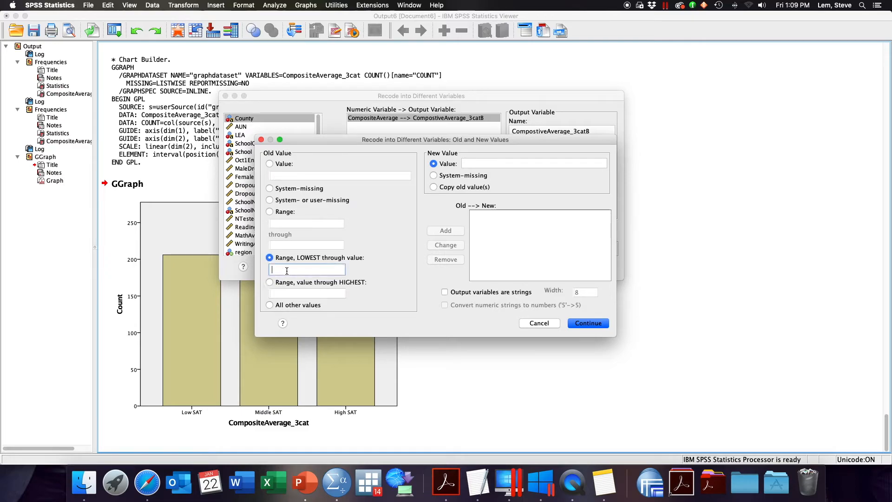
text(999)
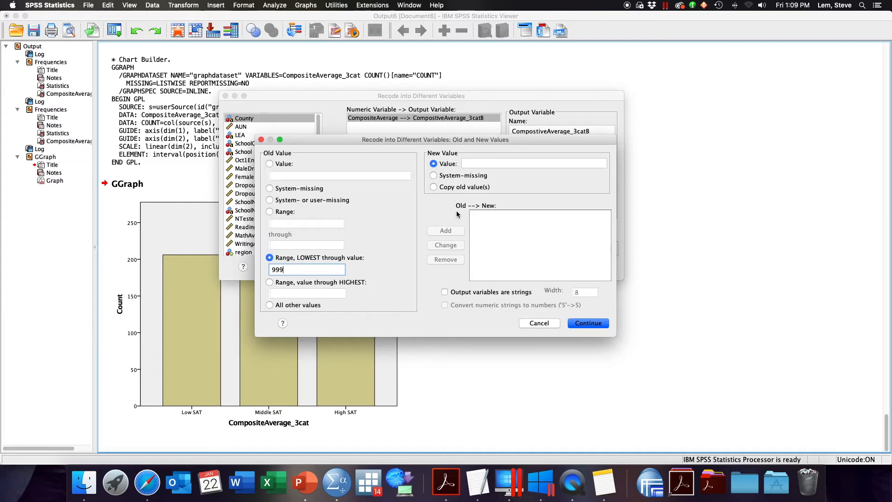
click(445, 231)
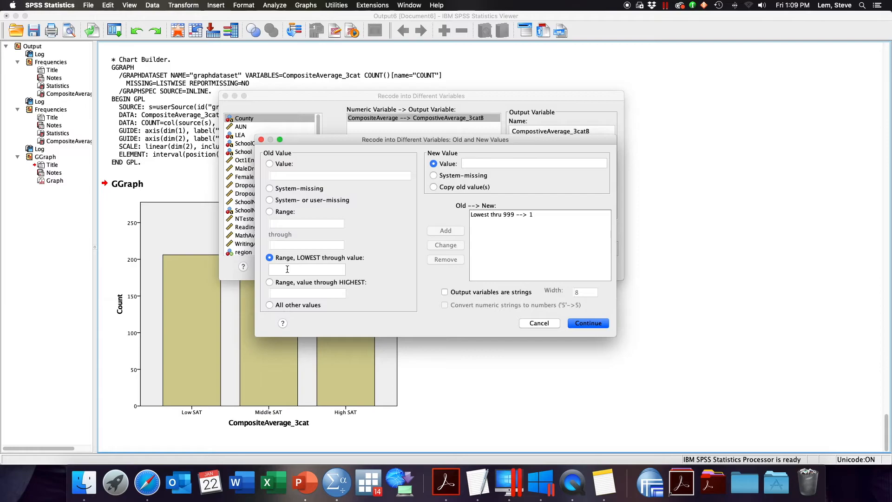
- Add the recode rule 1000 through 1500 → 2
click(270, 211)
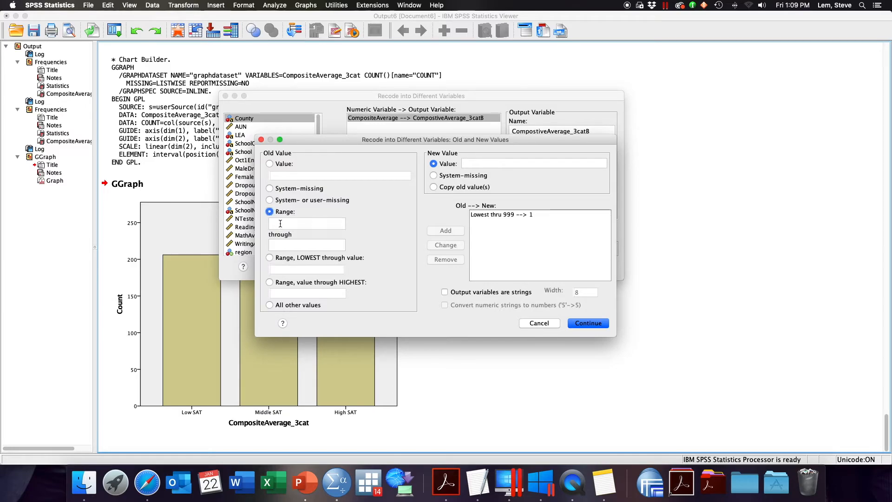
text(1000)
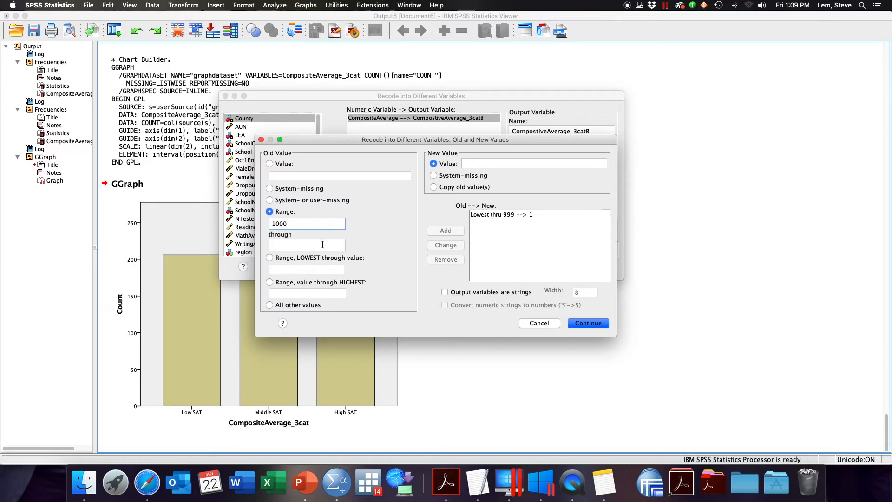
click(307, 245)
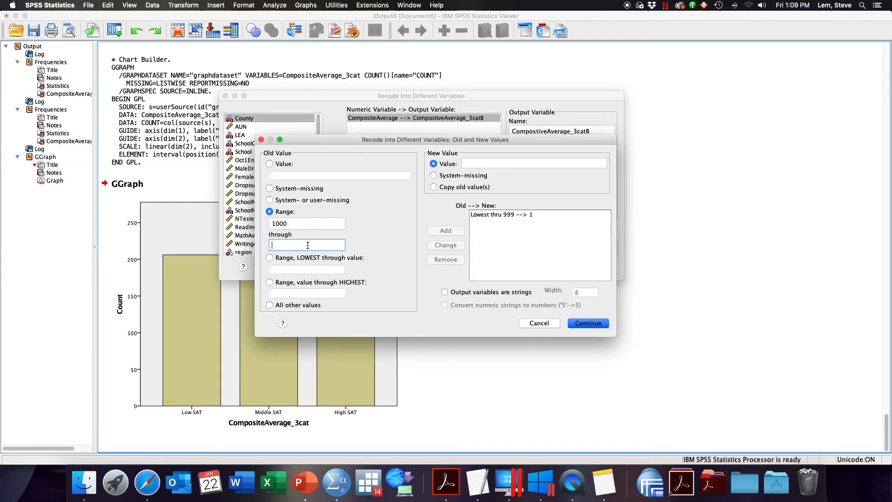
text(1500)
click(533, 163)
text(2)
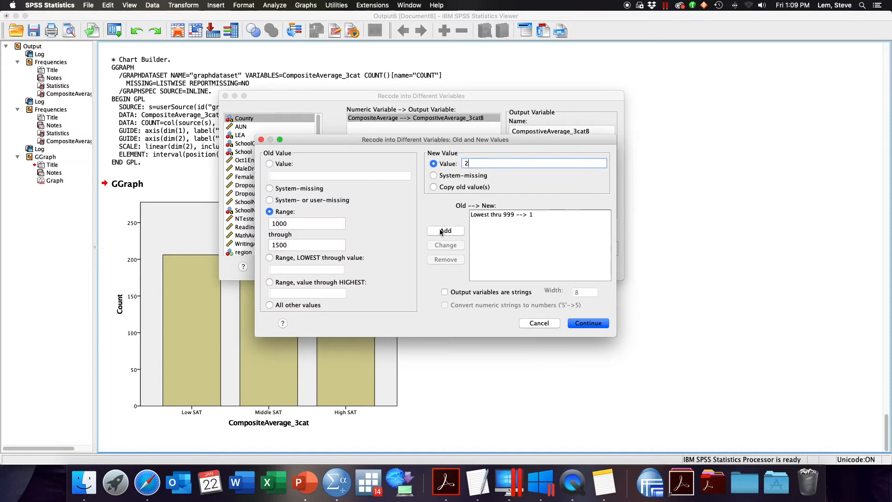
click(446, 230)
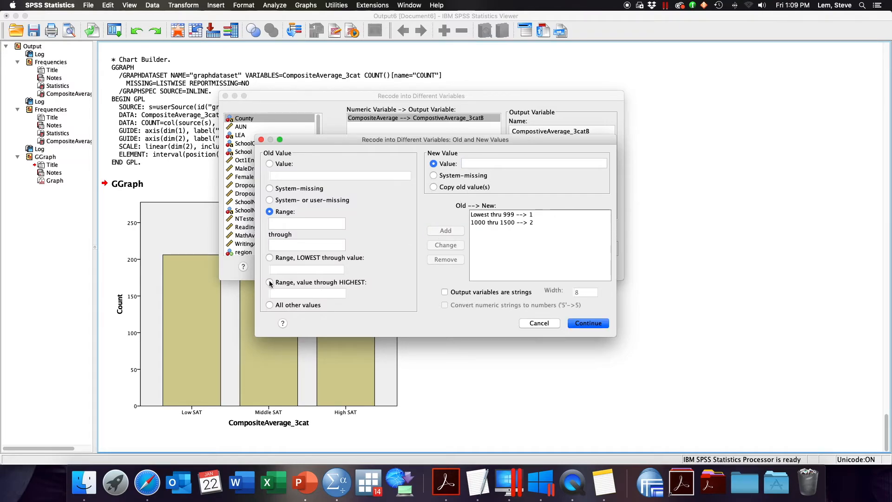
- Add 1500 through Highest → 3 and run the recode into CompostiveAverage_3catB
click(270, 282)
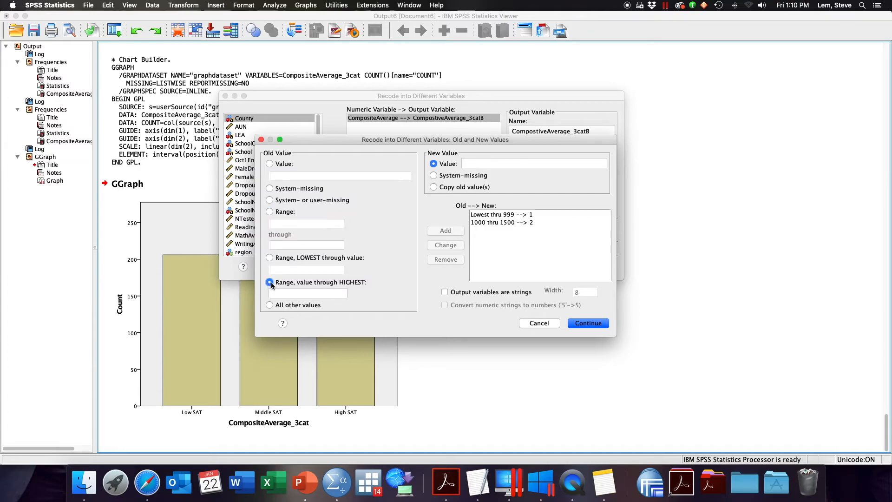
text(1500)
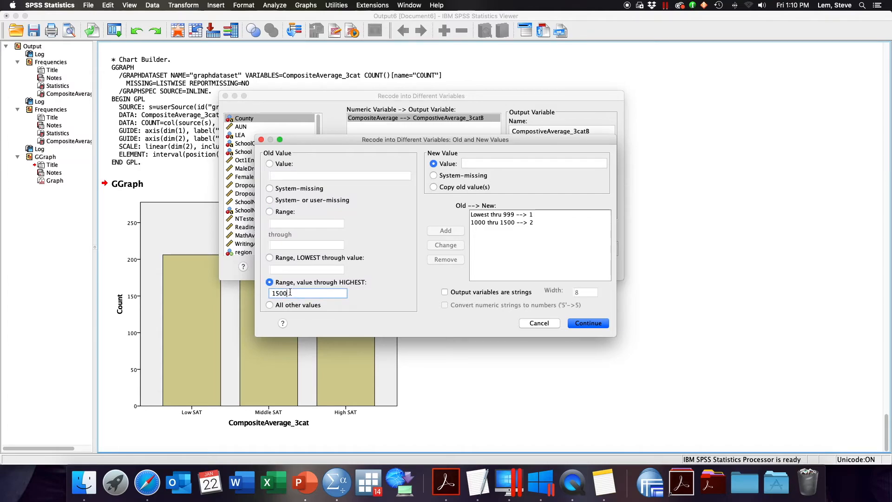
text(3)
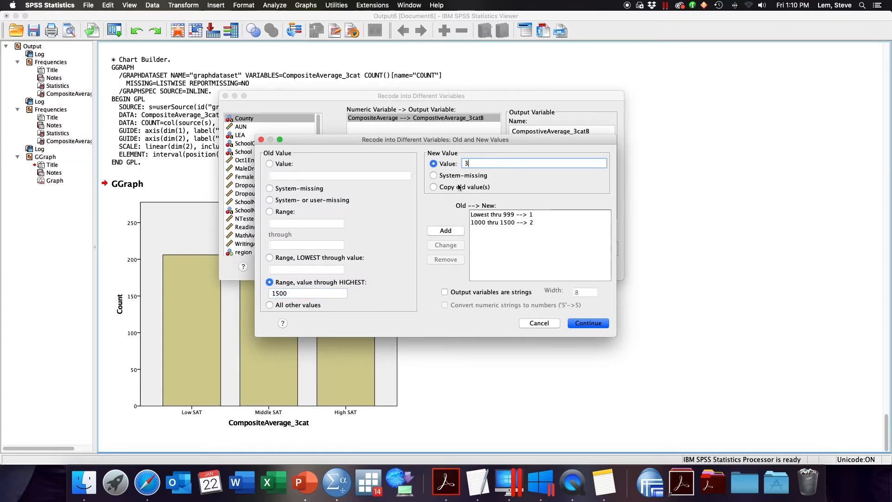
click(445, 231)
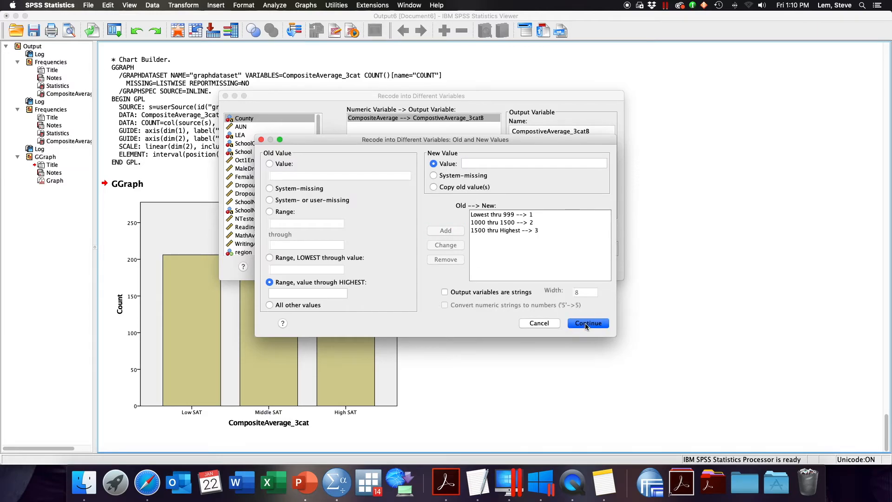
click(588, 323)
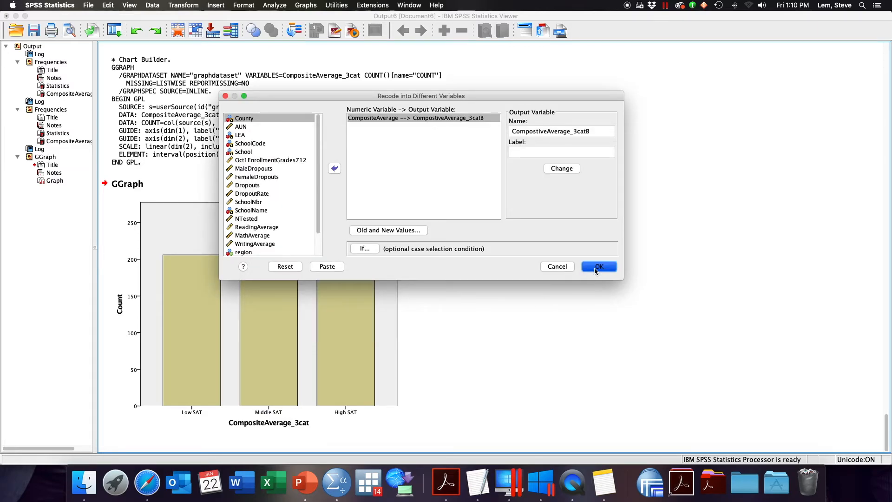
click(598, 266)
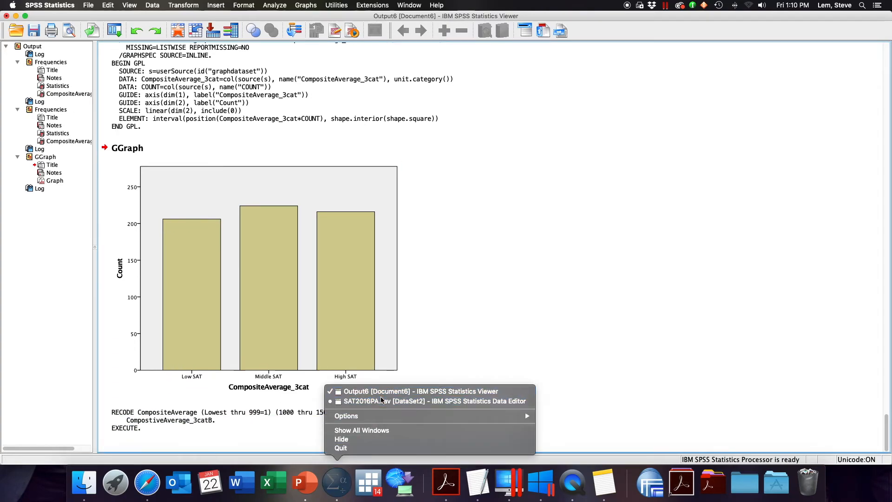
- Bring up the Data Editor showing CompostiveAverage_3catB beside CompositeAverage_3cat
click(436, 400)
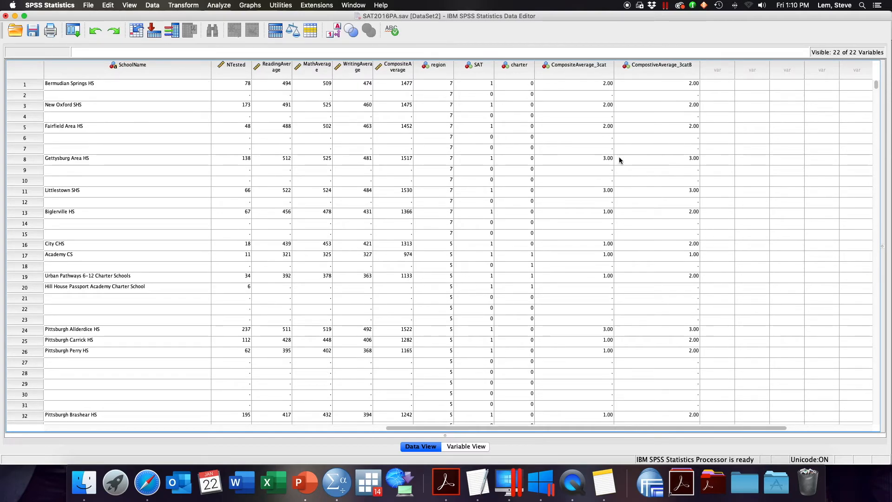
mouse_move(616, 158)
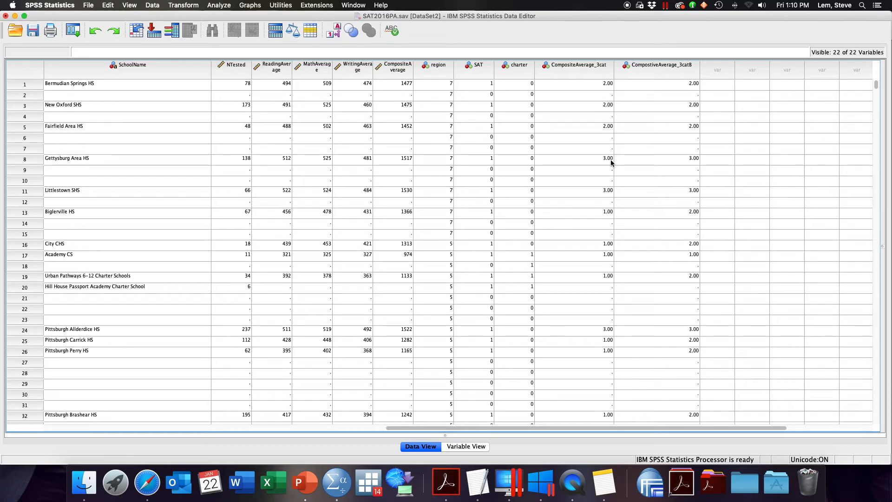
click(249, 5)
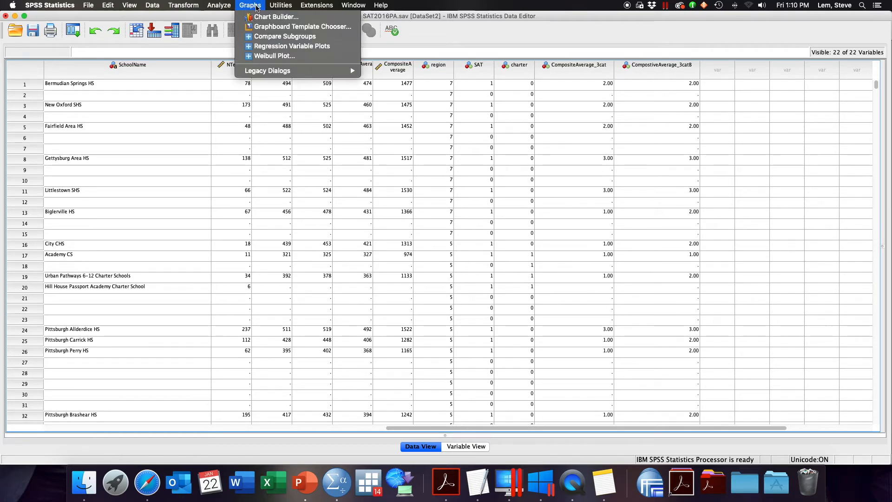
- Chart counts of CompostiveAverage_3catB in Chart Builder, then scroll the Viewer to compare both bar charts
click(275, 16)
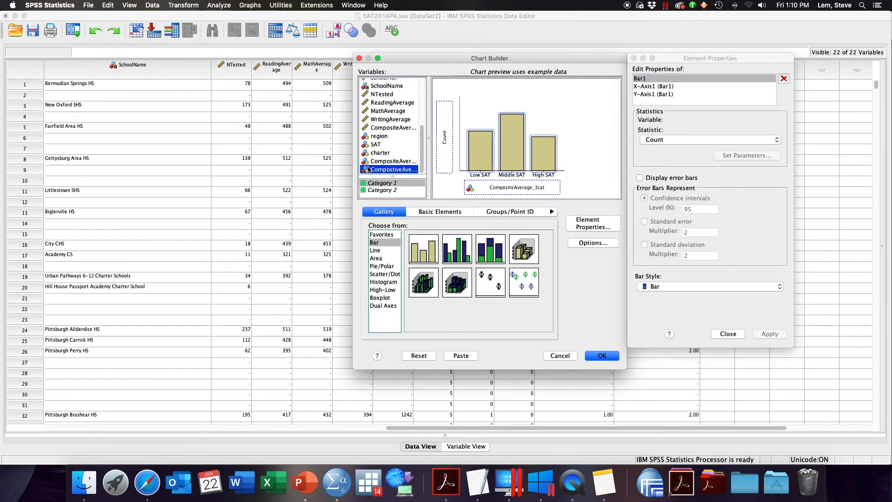
click(601, 355)
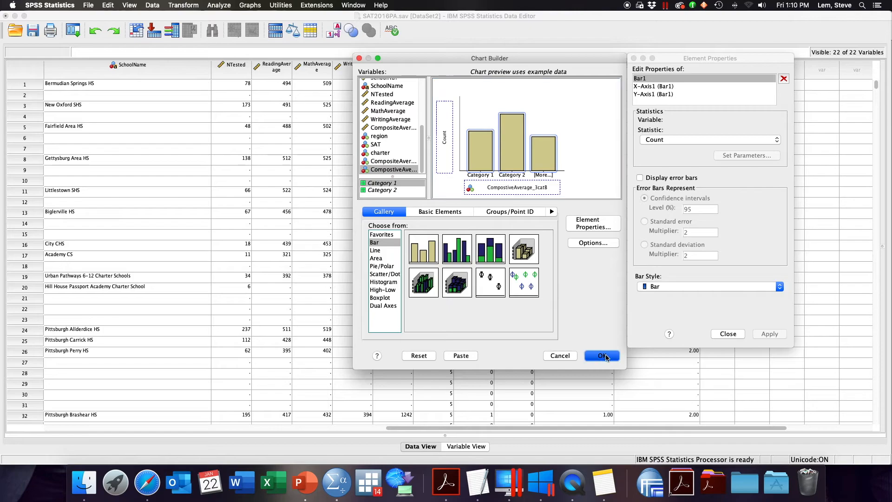
click(601, 355)
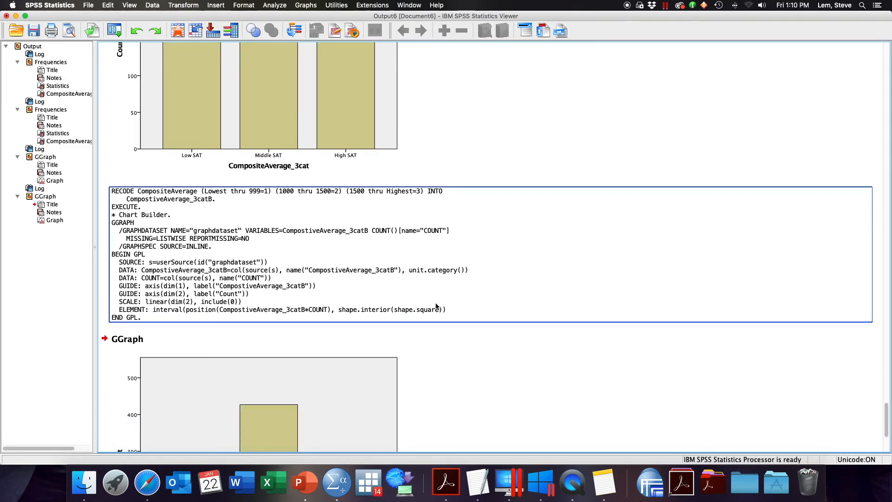
scroll(down, 3)
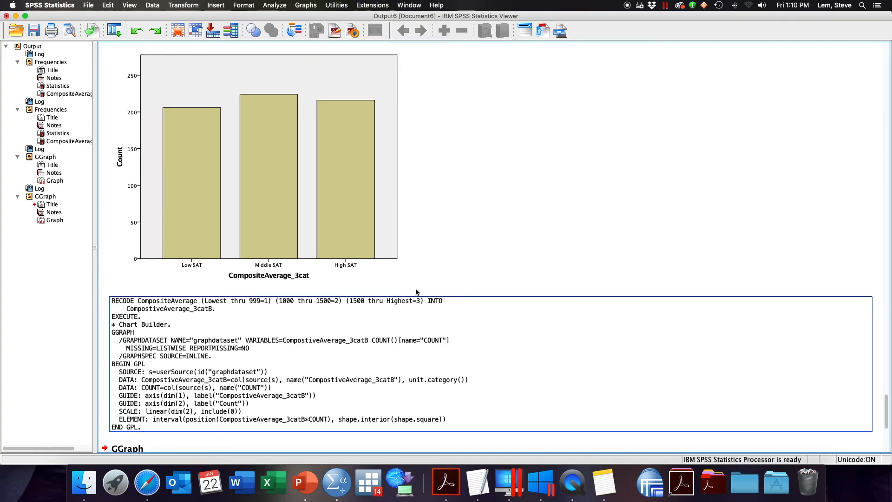
scroll(down, 3)
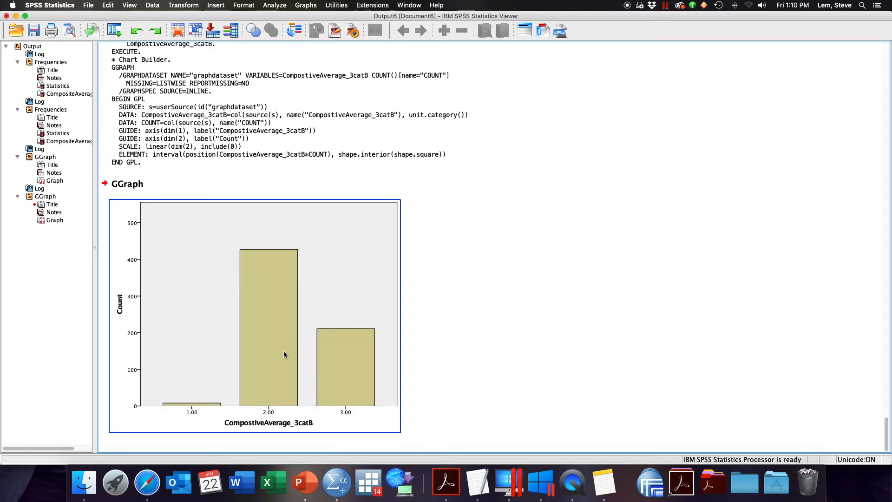
scroll(down, 3)
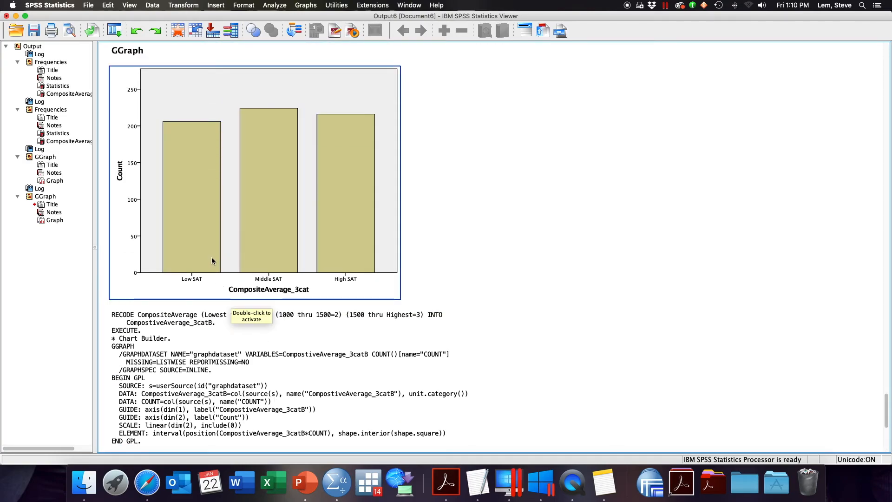
scroll(down, 3)
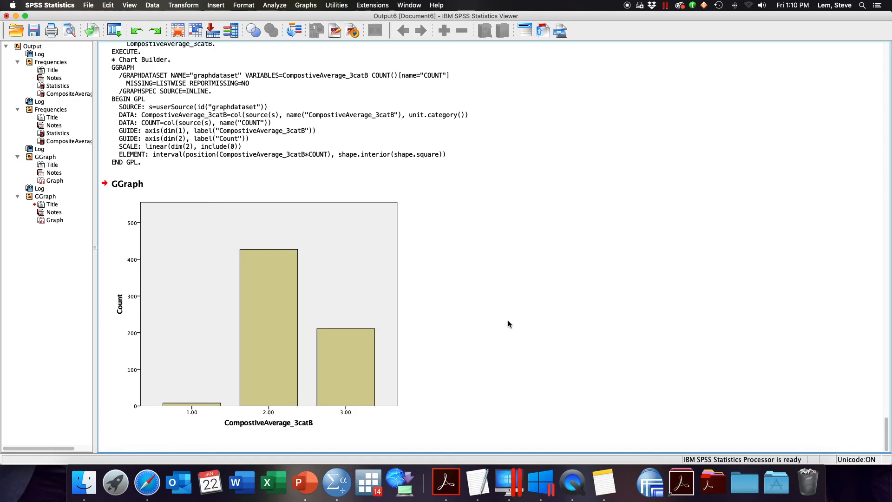
mouse_move(434, 375)
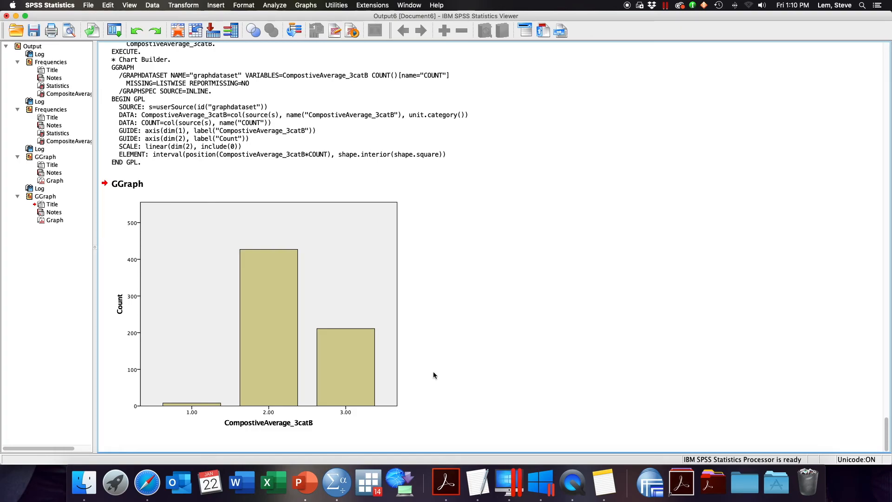
mouse_move(484, 243)
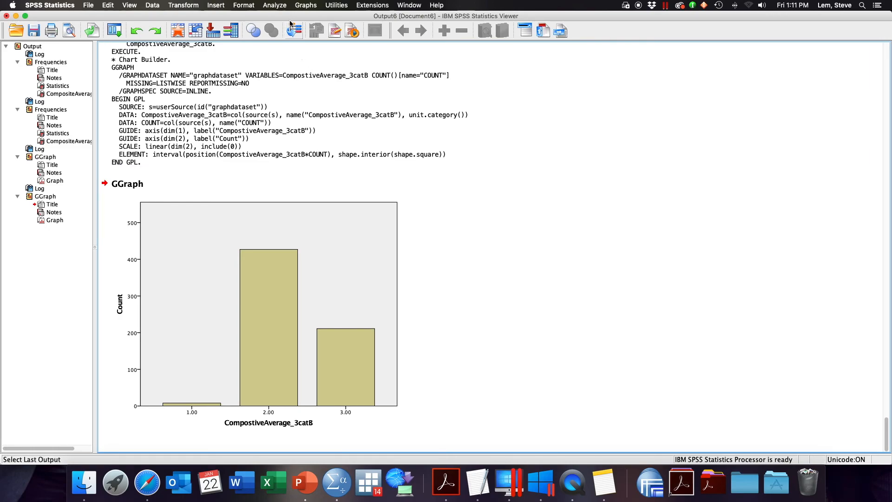
- Build a histogram of CompositeAverage in Chart Builder (mean 1424.18, SD 162.797, N 646)
click(306, 5)
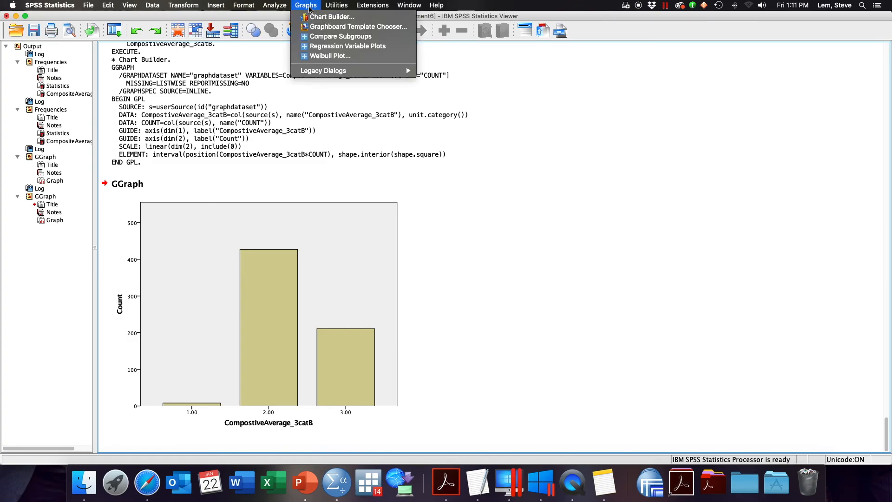
click(332, 17)
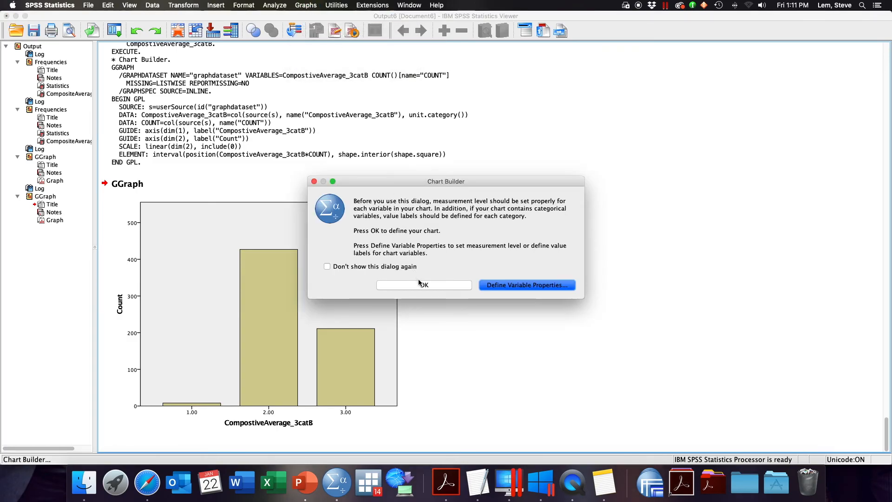
click(423, 284)
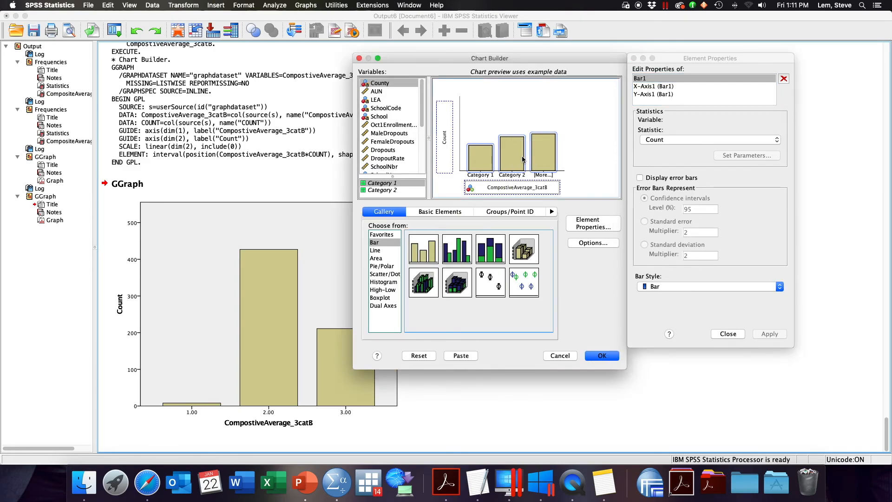
scroll(down, 3)
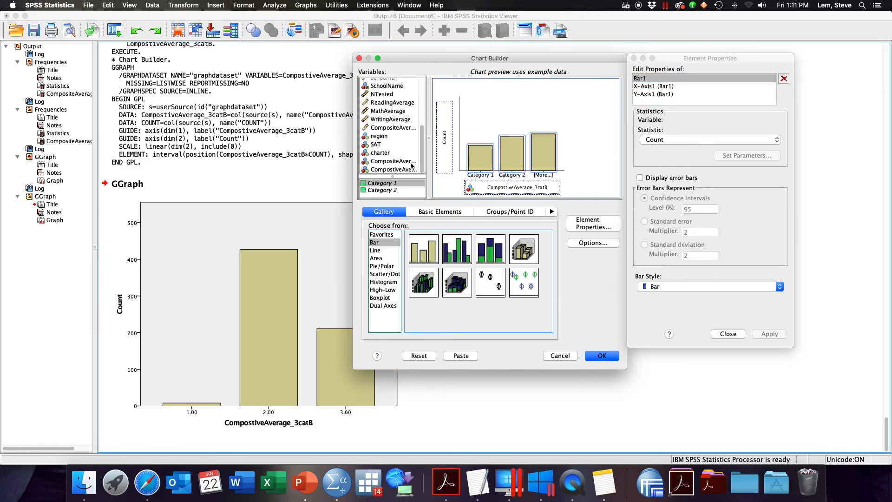
click(393, 127)
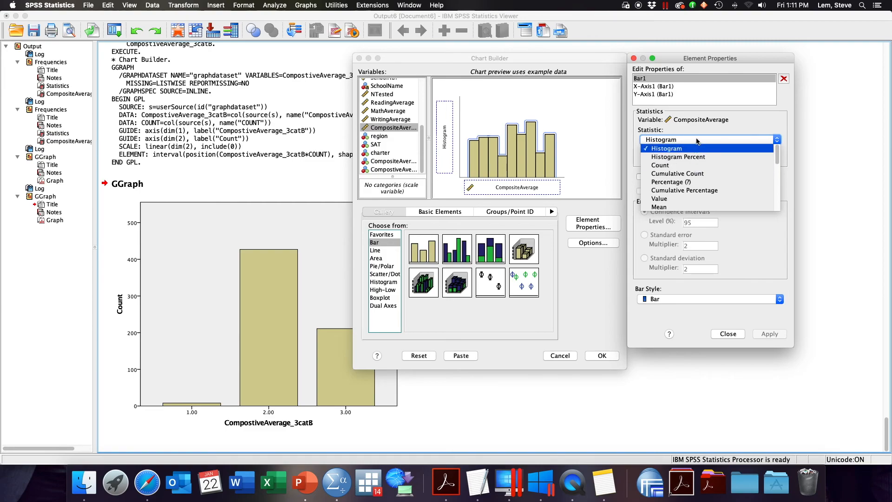
click(661, 165)
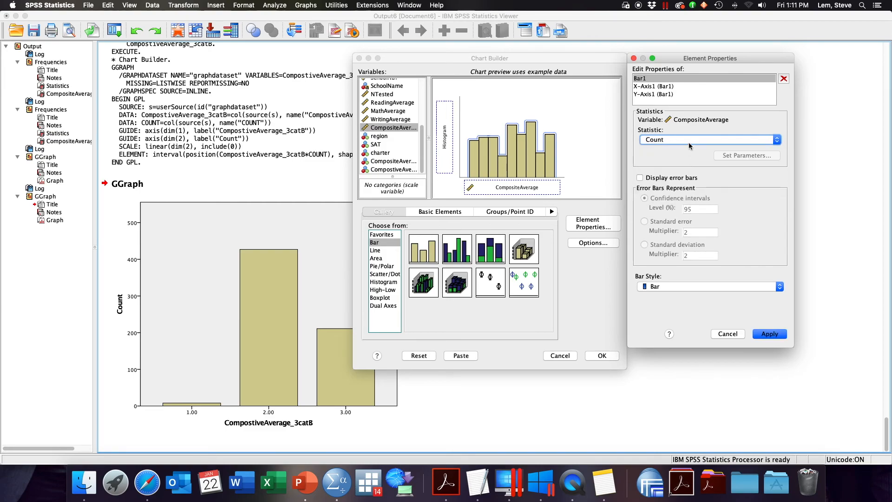
click(708, 139)
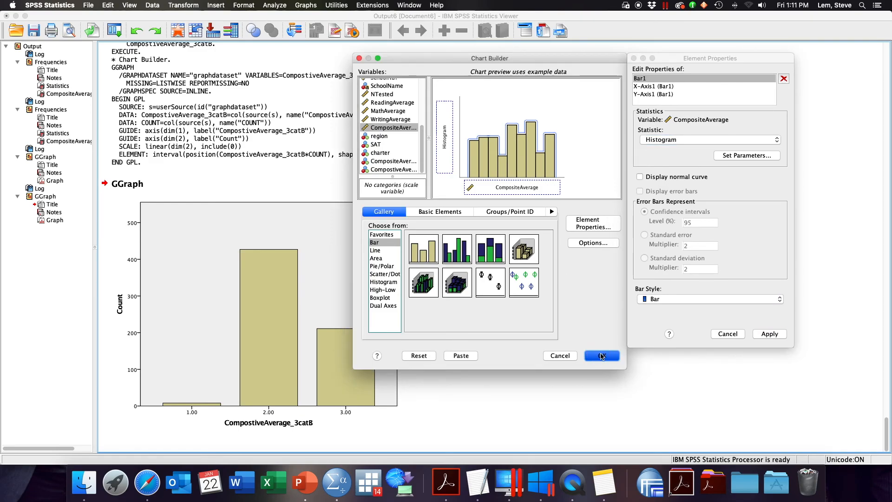
click(601, 355)
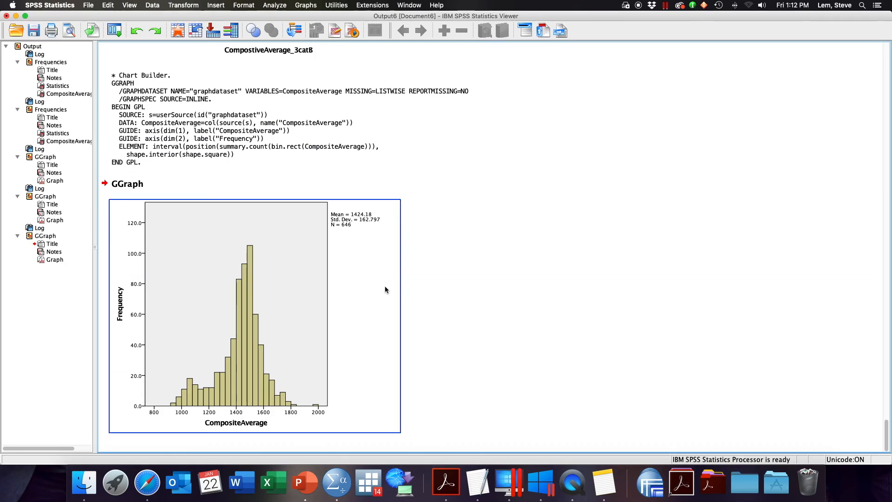
mouse_move(380, 287)
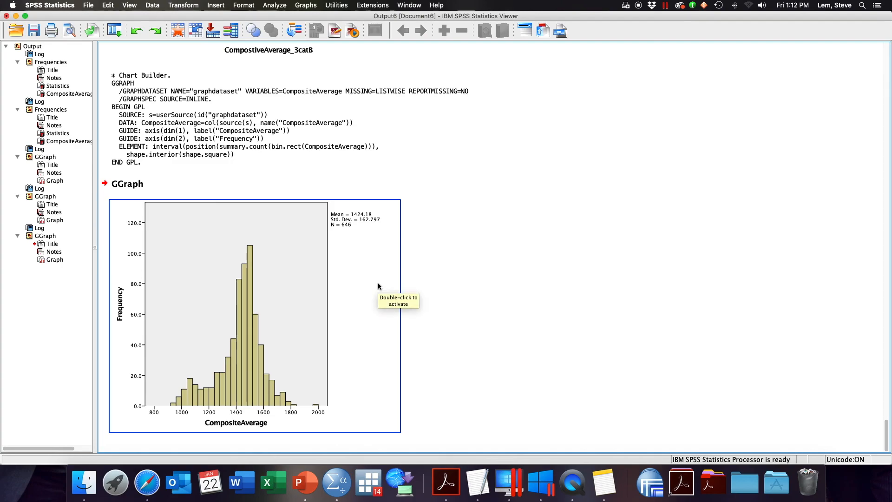
mouse_move(378, 286)
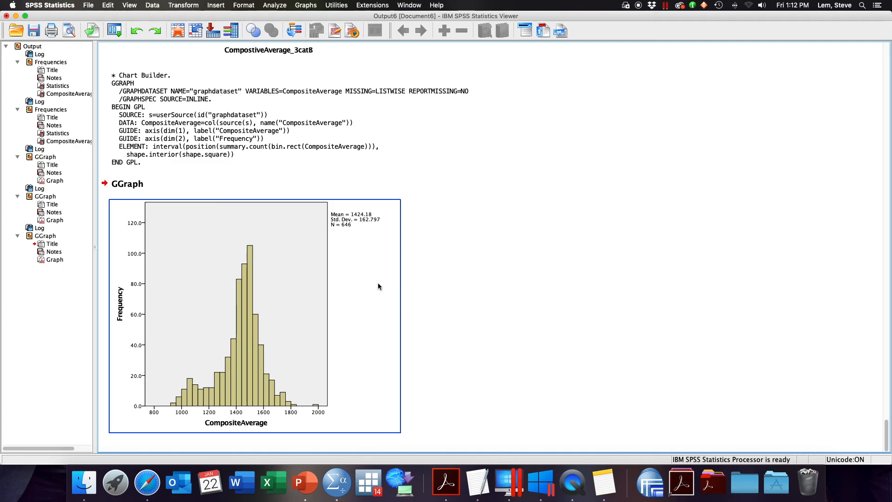